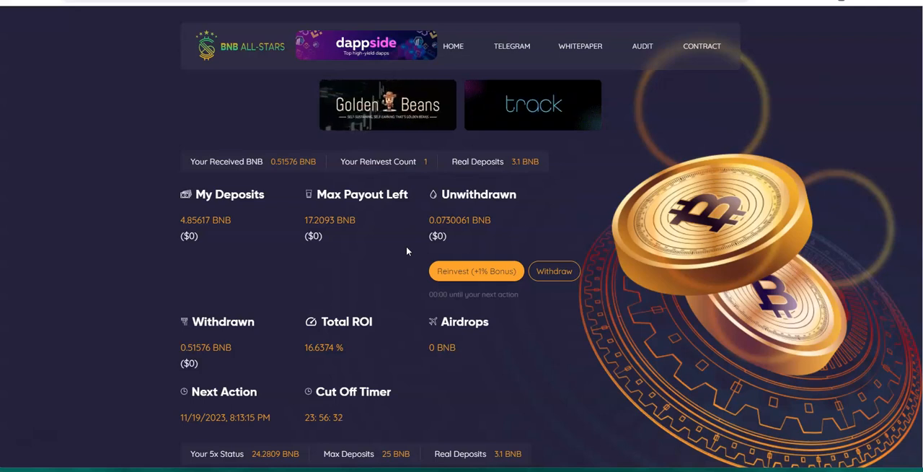
{"action": "mouse_move", "coordinate": [635, 300]}
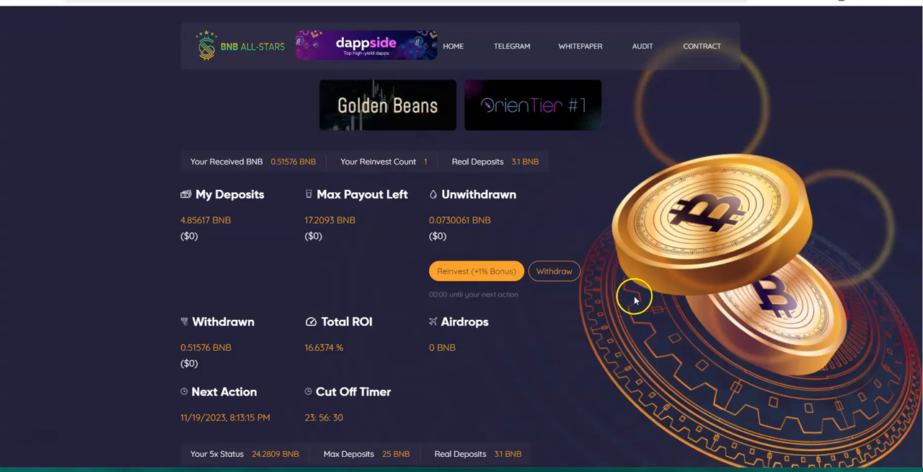
- Scroll down to the BNB All-Stars description, Personal Statistics and Smart Contract Statistics panels
{"action": "scroll", "scroll_direction": "down", "scroll_amount": 3}
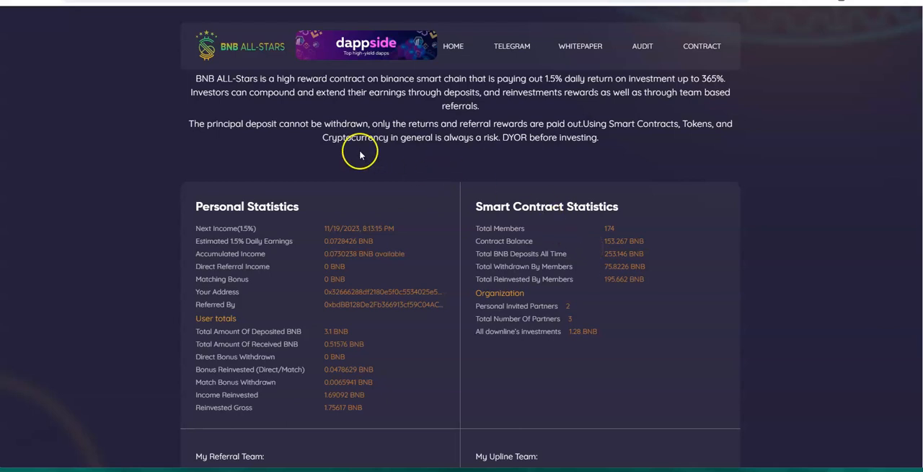
{"action": "mouse_move", "coordinate": [355, 170]}
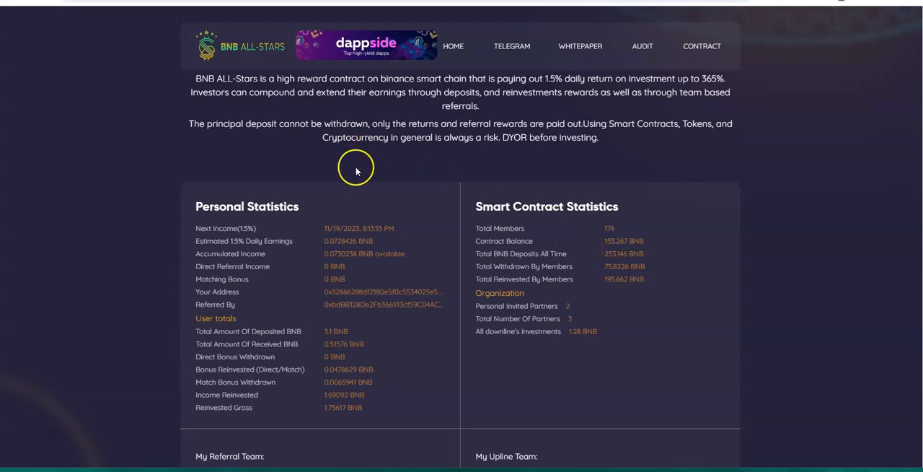
{"action": "mouse_move", "coordinate": [341, 131]}
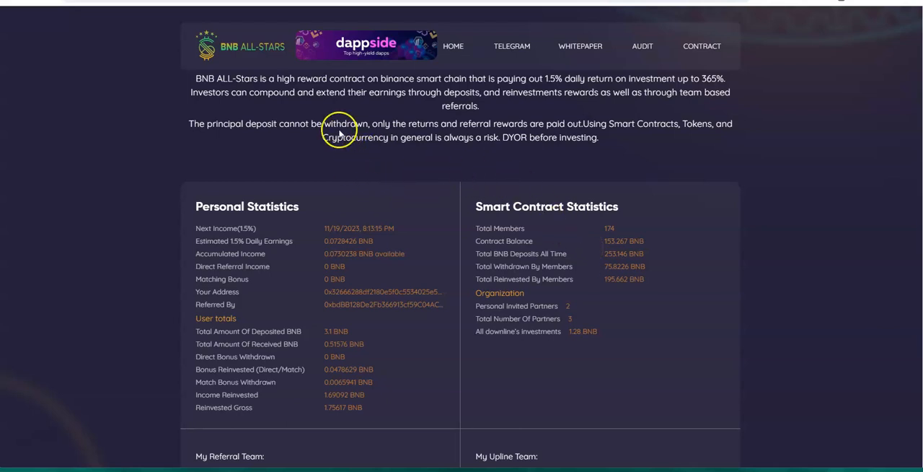
{"action": "mouse_move", "coordinate": [494, 92]}
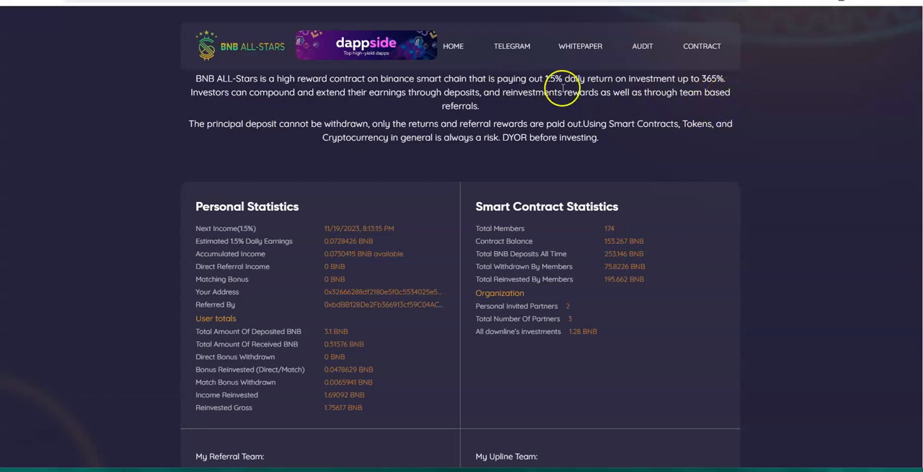
{"action": "mouse_move", "coordinate": [361, 110]}
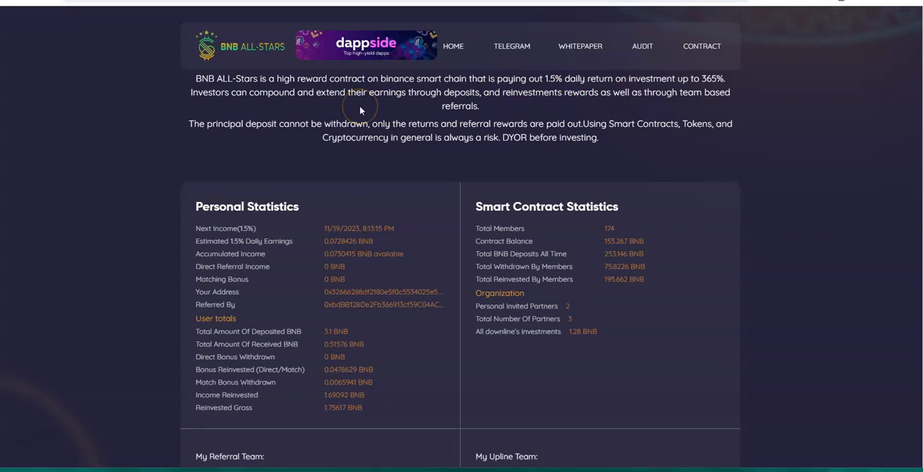
{"action": "mouse_move", "coordinate": [354, 108]}
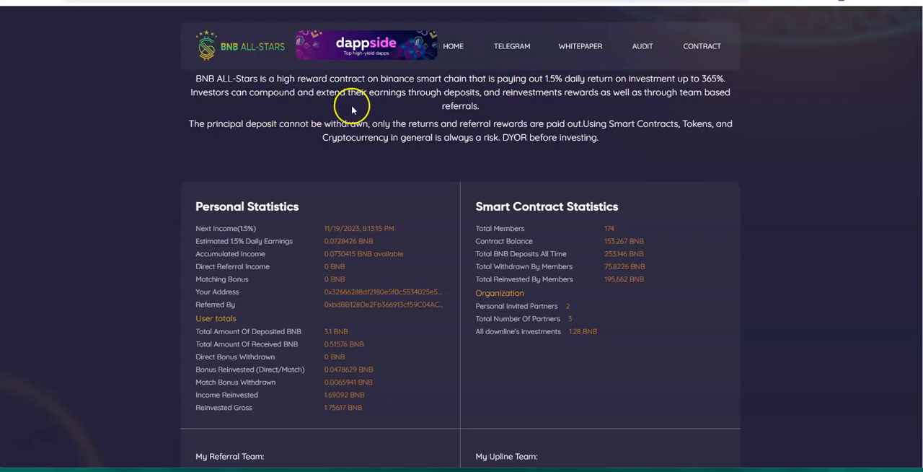
{"action": "mouse_move", "coordinate": [614, 104]}
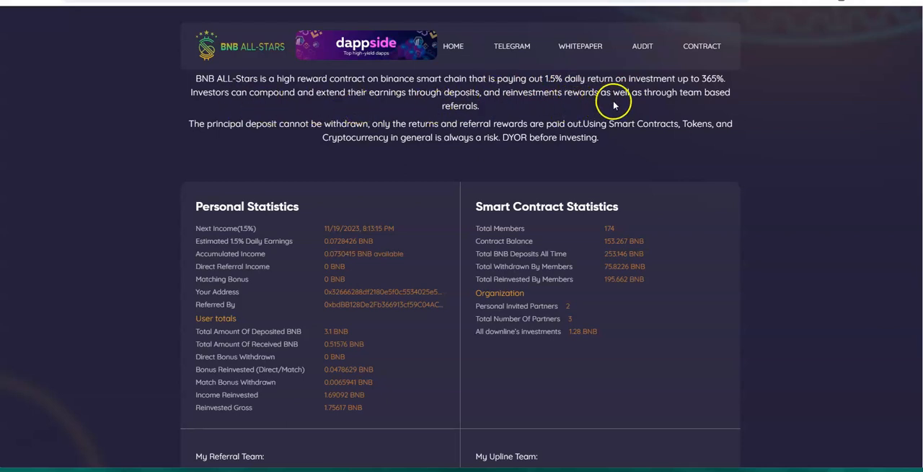
{"action": "mouse_move", "coordinate": [655, 104]}
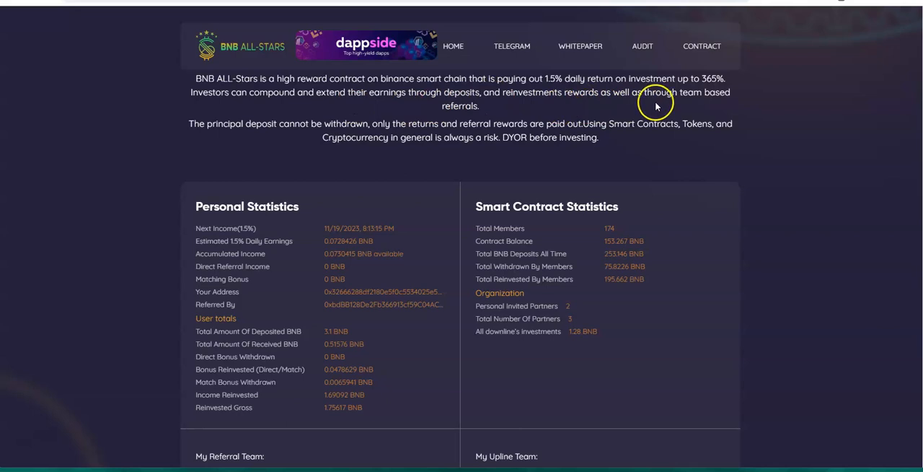
{"action": "mouse_move", "coordinate": [693, 105]}
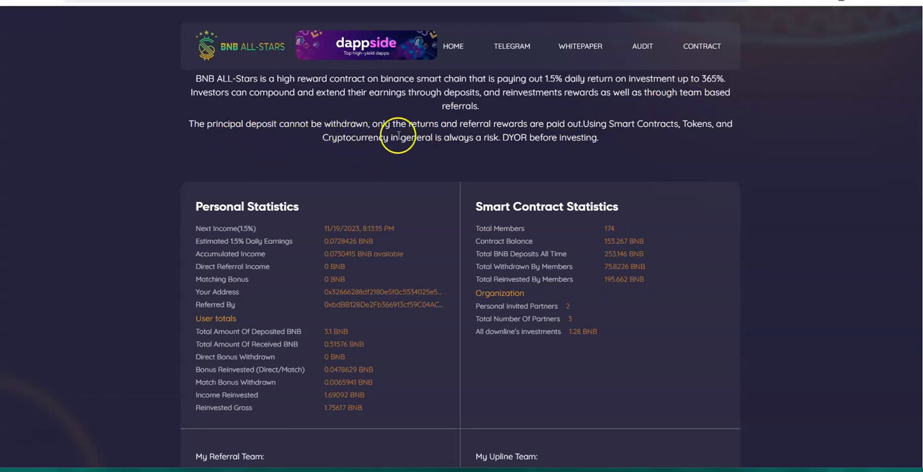
{"action": "mouse_move", "coordinate": [565, 159]}
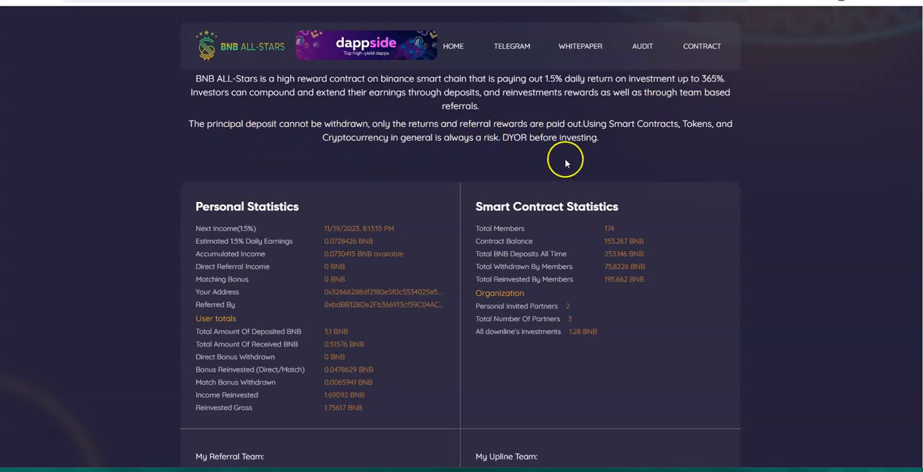
{"action": "mouse_move", "coordinate": [396, 167]}
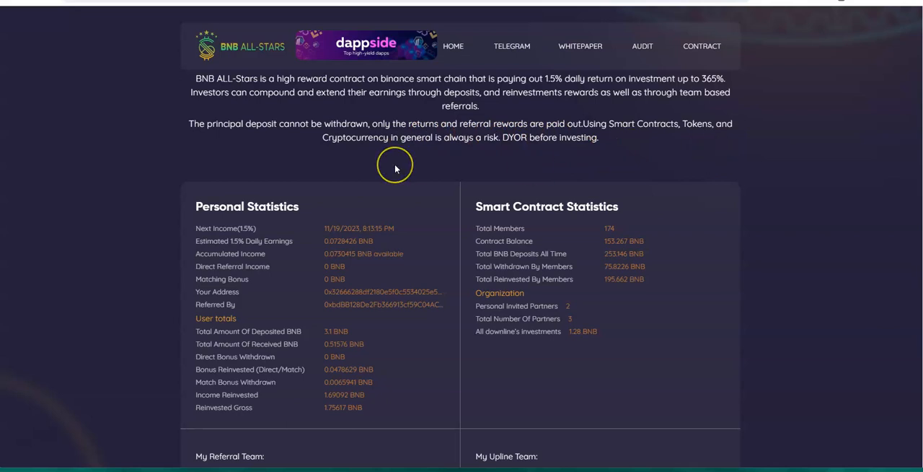
{"action": "mouse_move", "coordinate": [523, 165]}
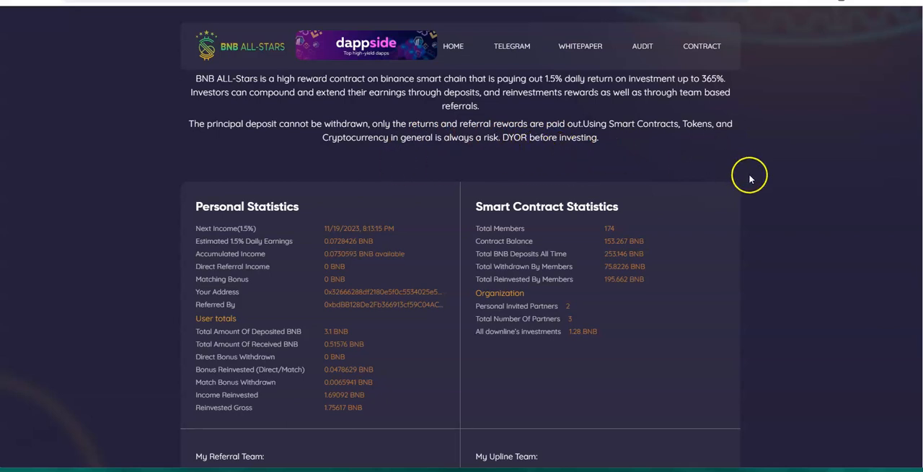
{"action": "mouse_move", "coordinate": [770, 160]}
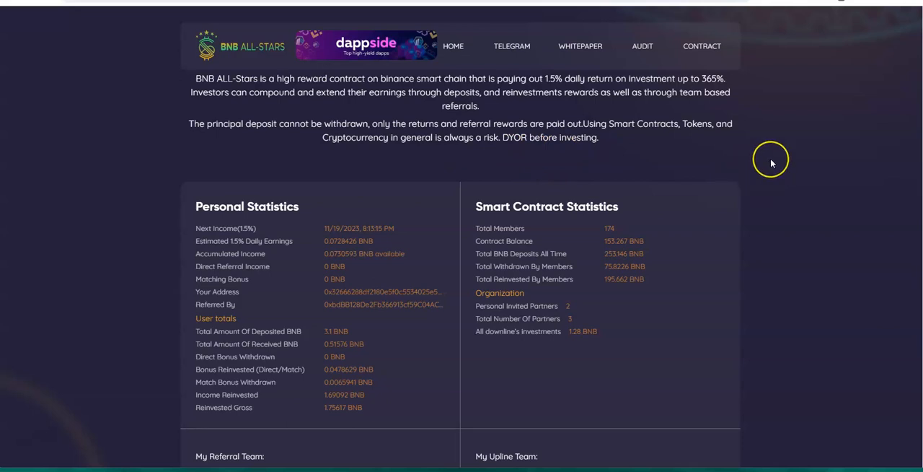
- Return to the dashboard top showing max payout left, withdrawn amount and cut-off timer
{"action": "scroll", "scroll_direction": "down", "scroll_amount": 3}
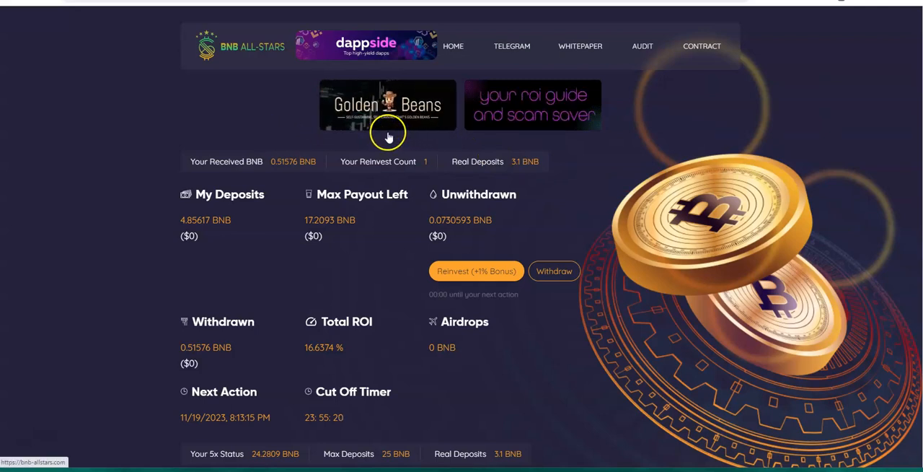
{"action": "mouse_move", "coordinate": [290, 133]}
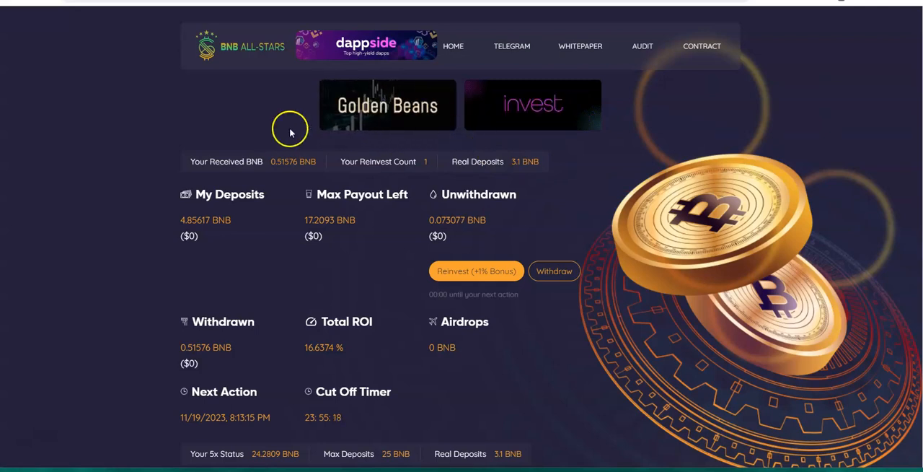
{"action": "mouse_move", "coordinate": [194, 119]}
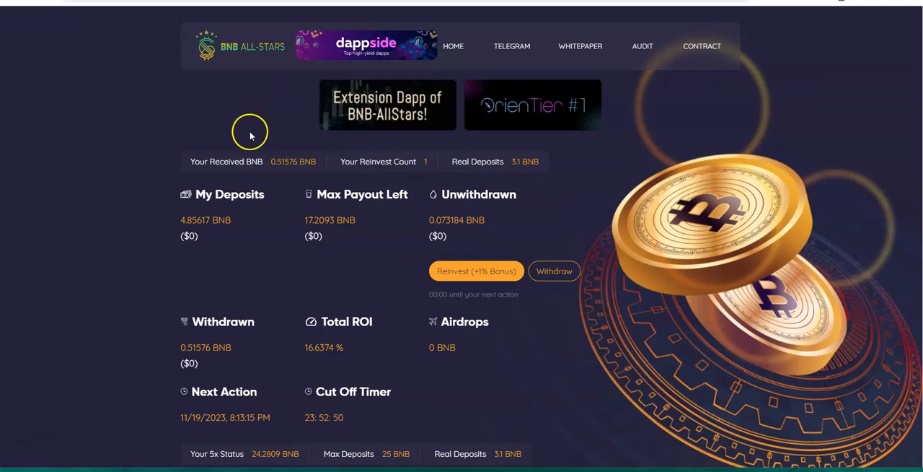
- Request a Reinvest (+1% Bonus) of unwithdrawn earnings so MetaMask asks for confirmation
{"action": "left_click", "coordinate": [476, 271]}
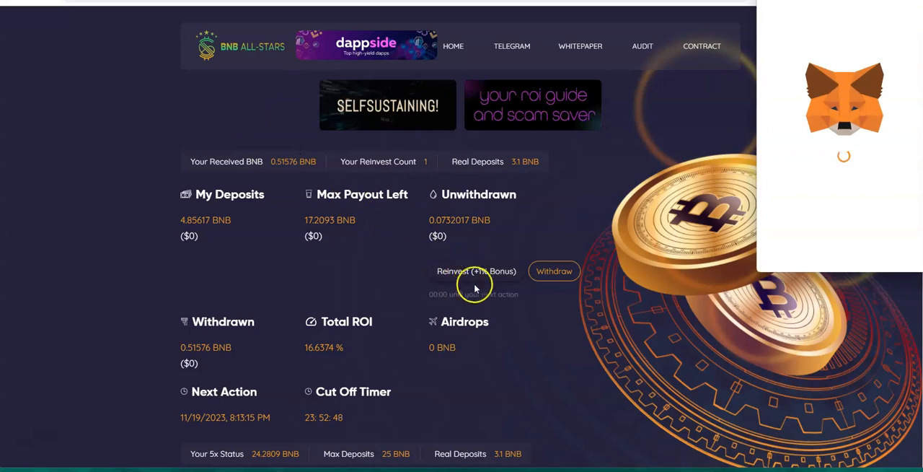
{"action": "left_click", "coordinate": [476, 271]}
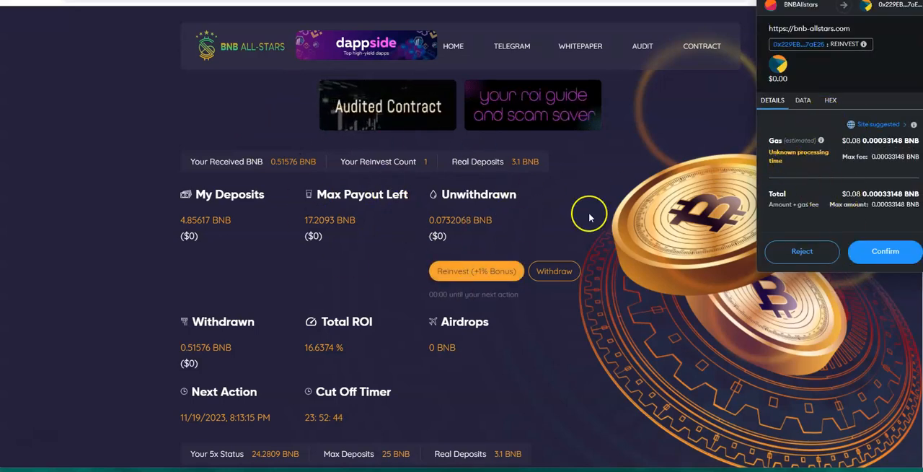
{"action": "mouse_move", "coordinate": [427, 223]}
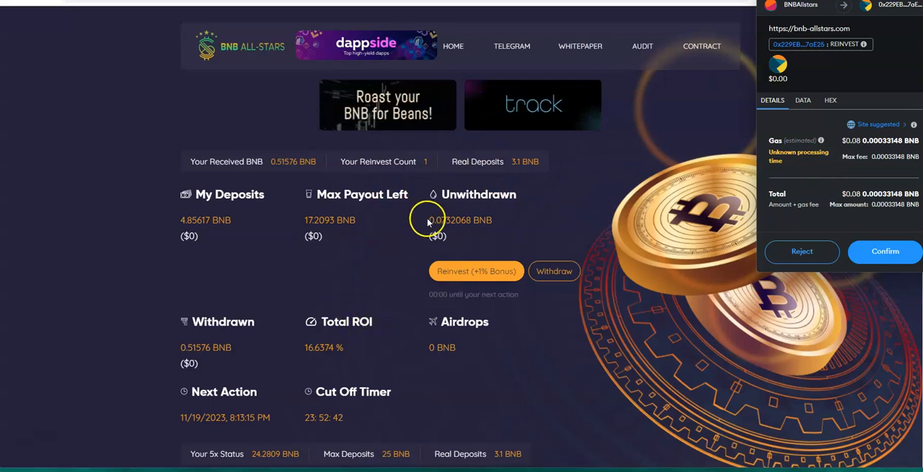
{"action": "mouse_move", "coordinate": [720, 217]}
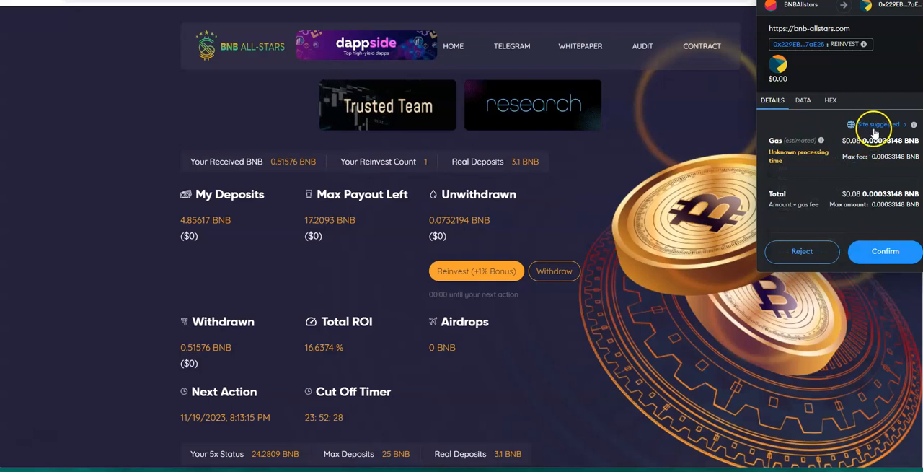
- Confirm the BNB All-Stars reinvest transaction in MetaMask
{"action": "left_click", "coordinate": [874, 124]}
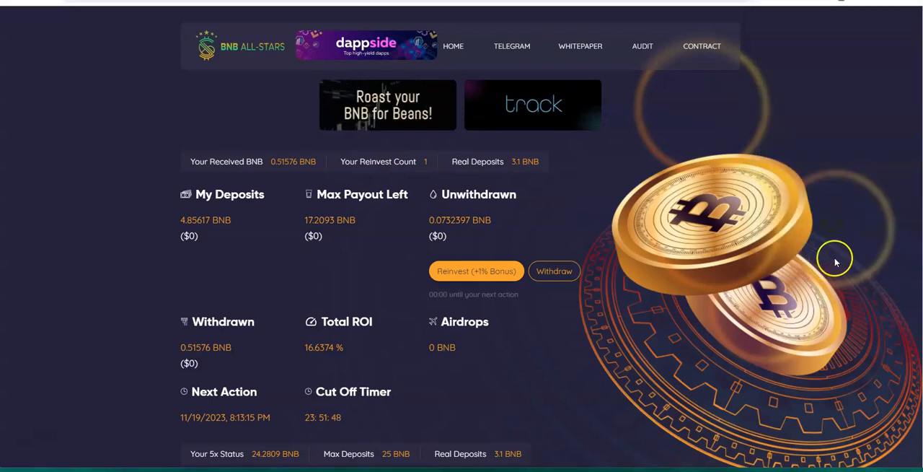
- Dismiss the 'Re-invest Transaction Submitted' alert; reinvest count becomes 2, deposits 4.93016 BNB
{"action": "left_click", "coordinate": [476, 272]}
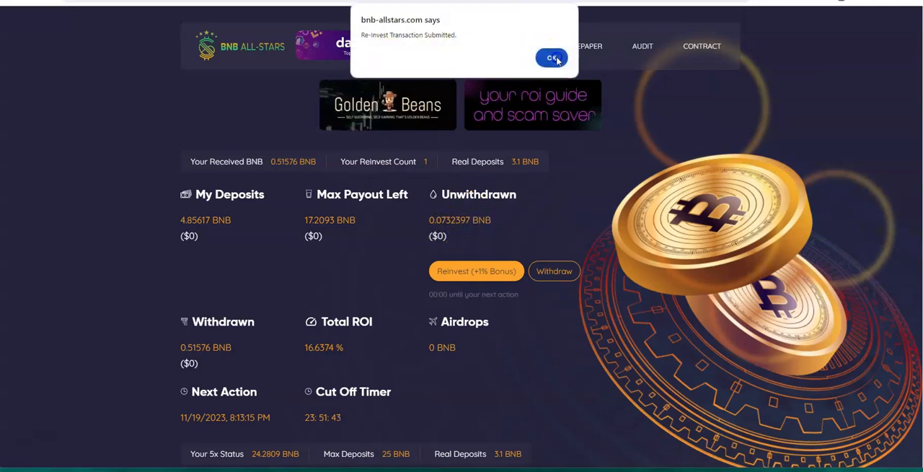
{"action": "left_click", "coordinate": [551, 58]}
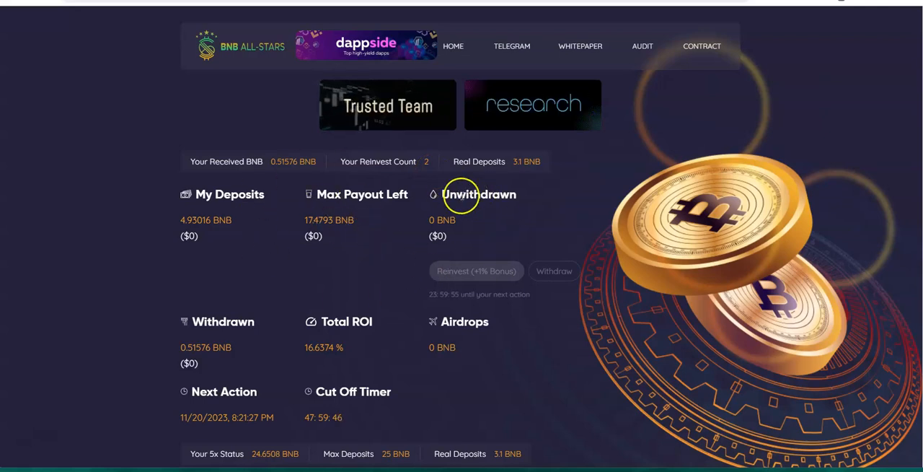
{"action": "mouse_move", "coordinate": [512, 240]}
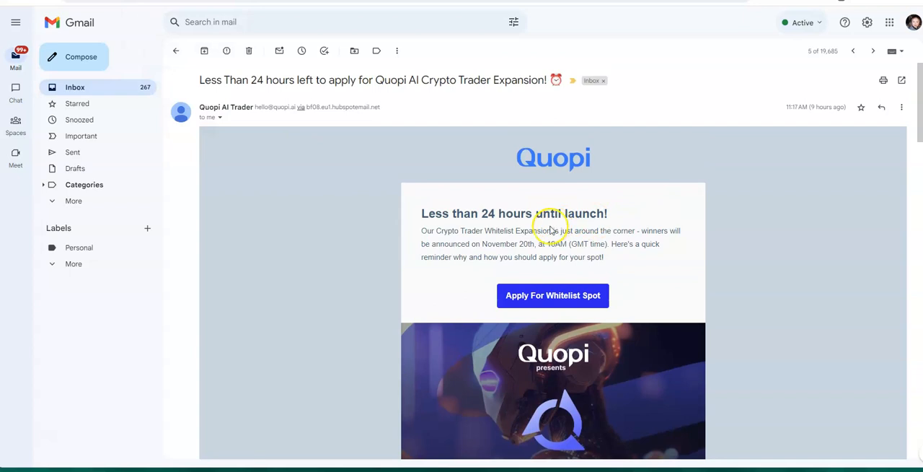
{"action": "scroll", "scroll_direction": "down", "scroll_amount": 3}
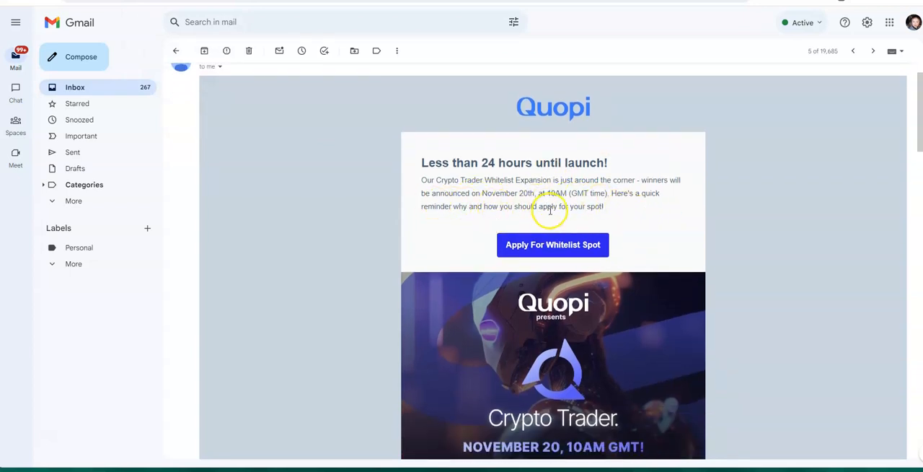
{"action": "mouse_move", "coordinate": [577, 205]}
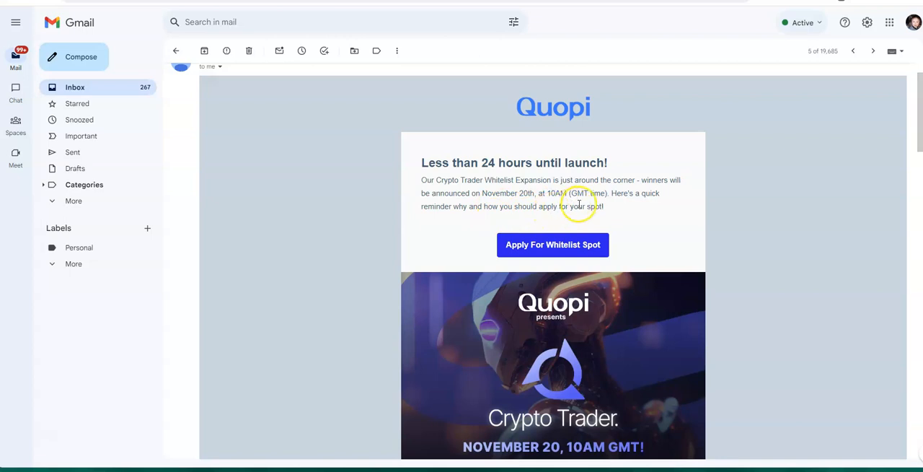
{"action": "mouse_move", "coordinate": [603, 205]}
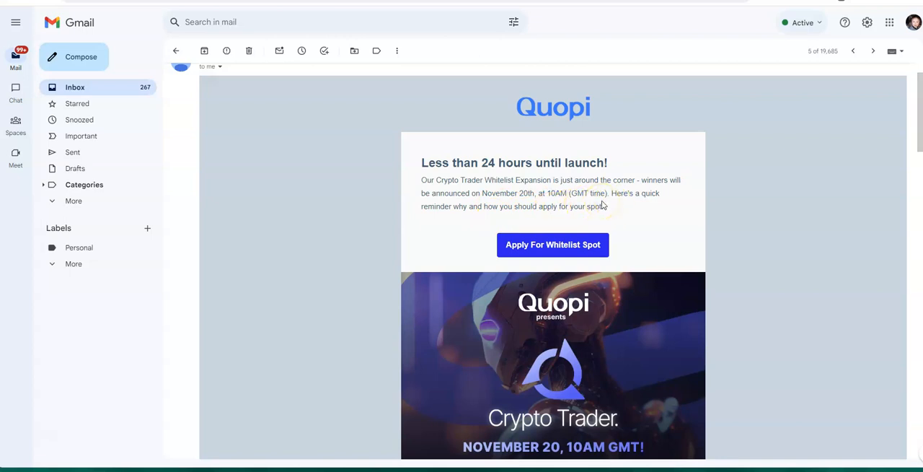
{"action": "mouse_move", "coordinate": [603, 208]}
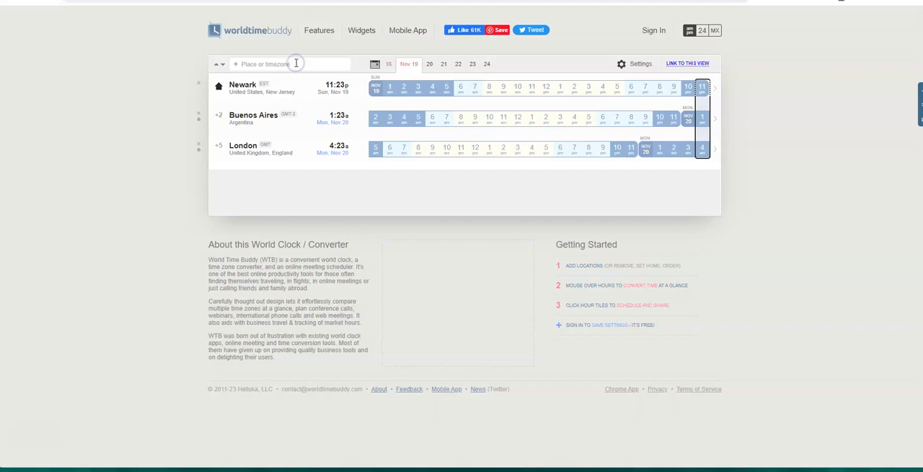
{"action": "mouse_move", "coordinate": [269, 157]}
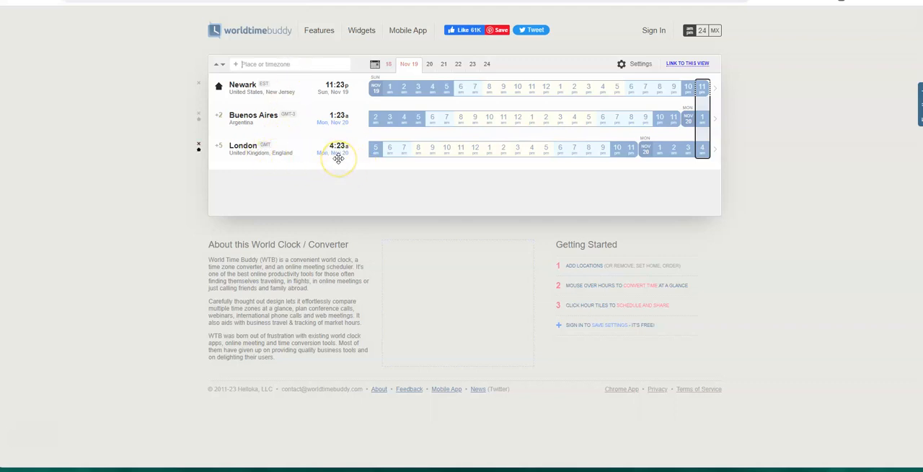
{"action": "mouse_move", "coordinate": [341, 170]}
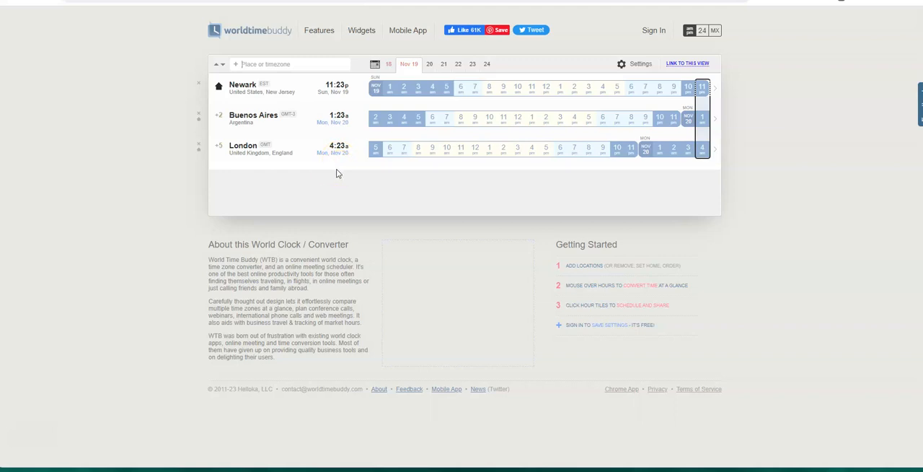
{"action": "mouse_move", "coordinate": [287, 153]}
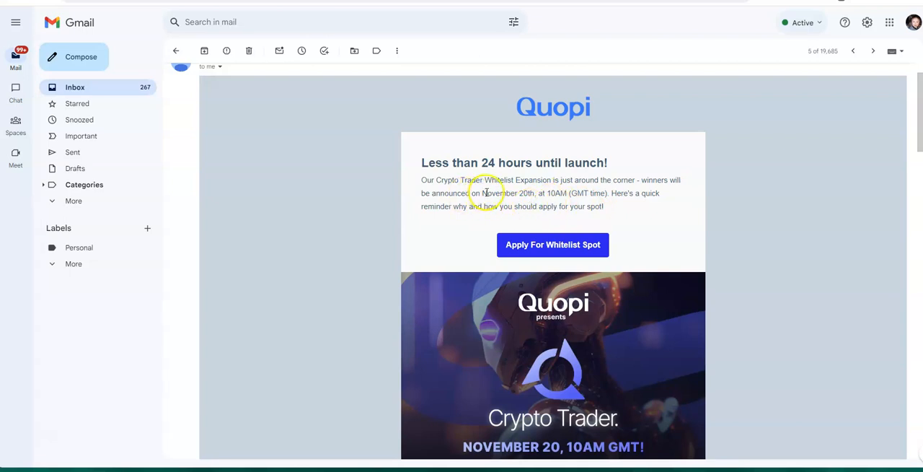
{"action": "mouse_move", "coordinate": [555, 224]}
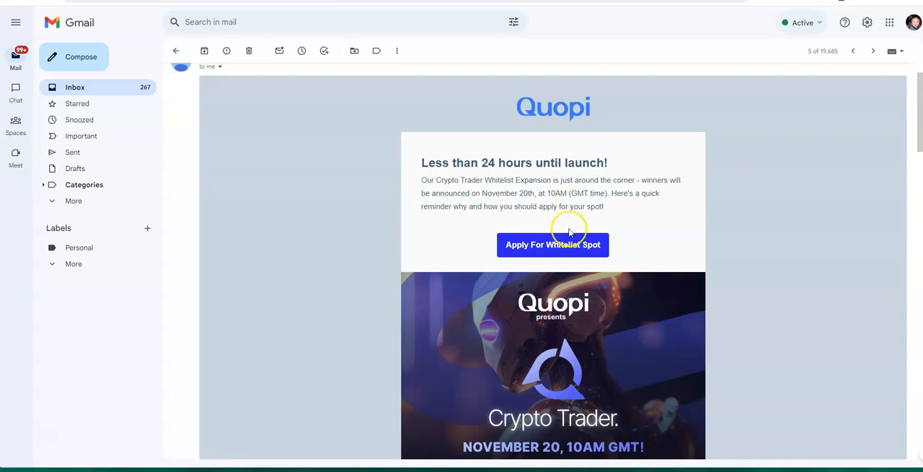
{"action": "mouse_move", "coordinate": [638, 253]}
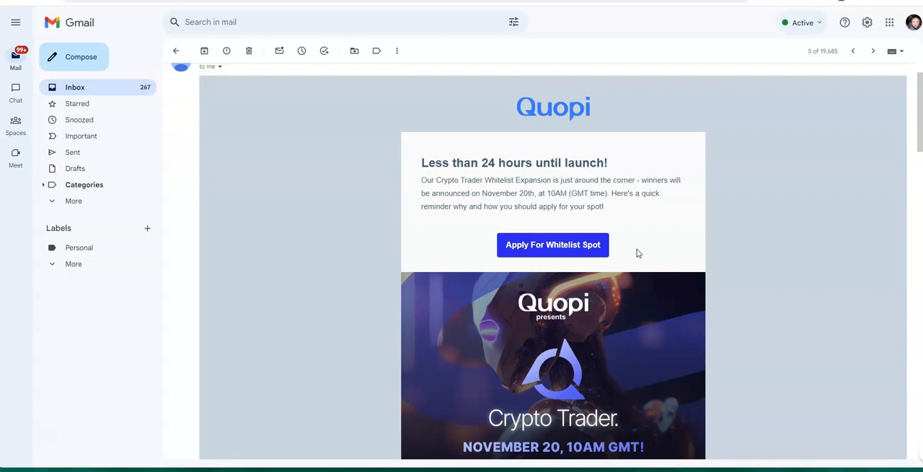
{"action": "scroll", "scroll_direction": "down", "scroll_amount": 3}
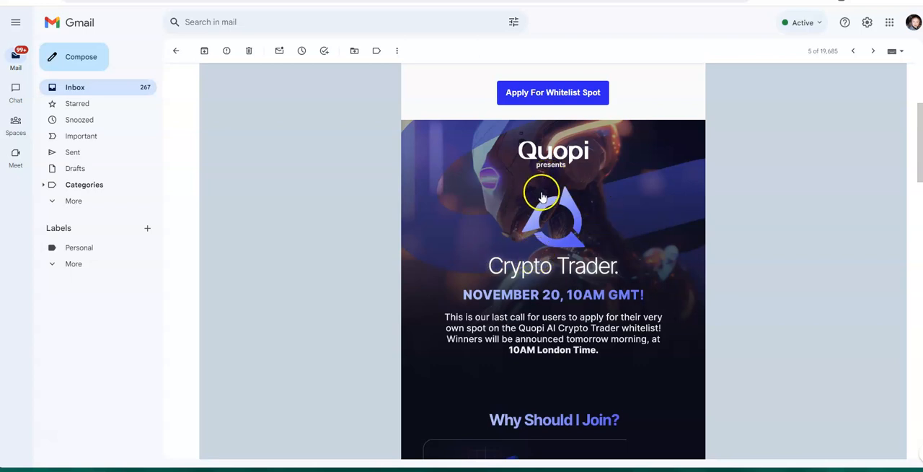
{"action": "mouse_move", "coordinate": [585, 277]}
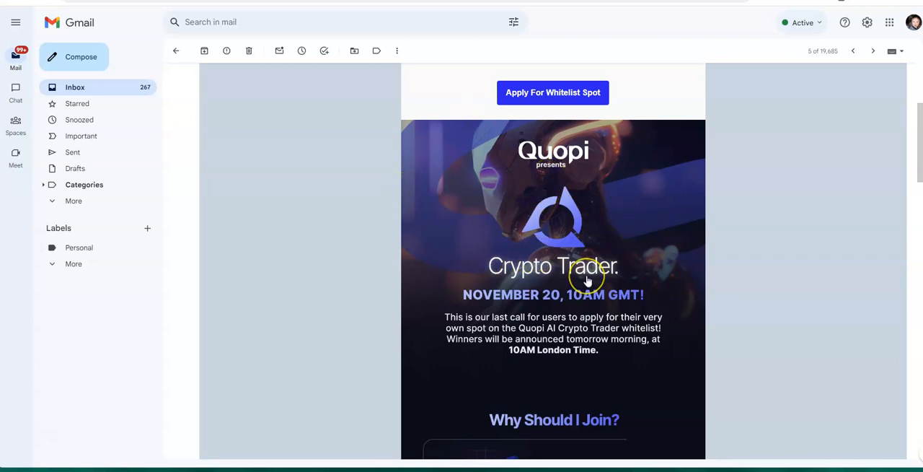
{"action": "mouse_move", "coordinate": [537, 195]}
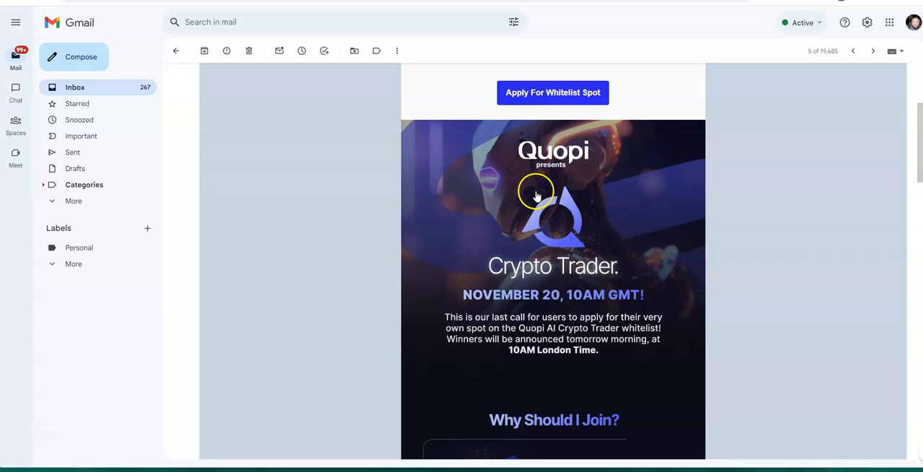
{"action": "mouse_move", "coordinate": [533, 288]}
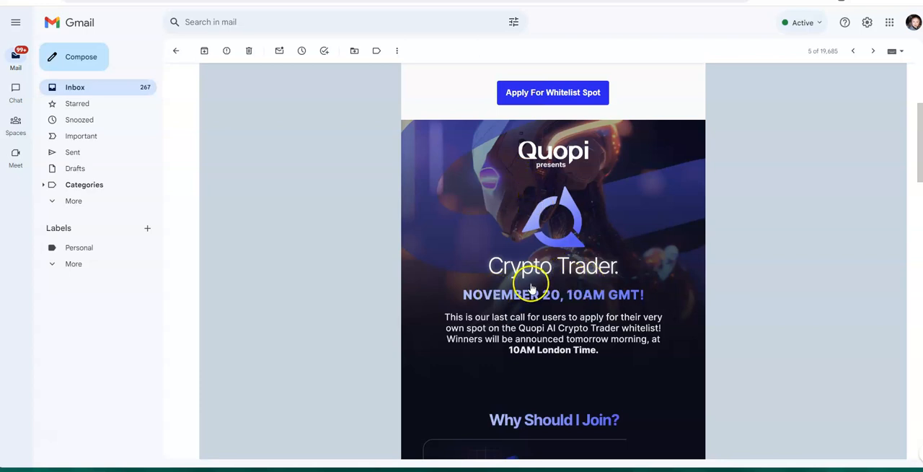
{"action": "mouse_move", "coordinate": [560, 196]}
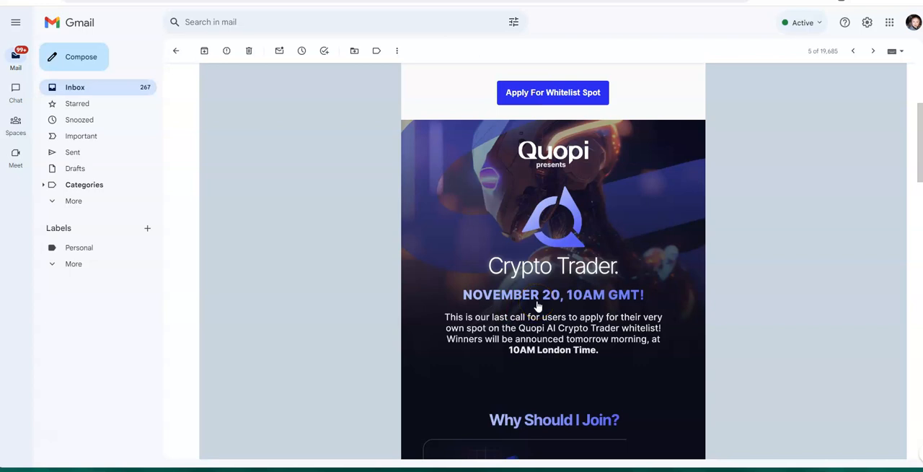
{"action": "scroll", "scroll_direction": "down", "scroll_amount": 3}
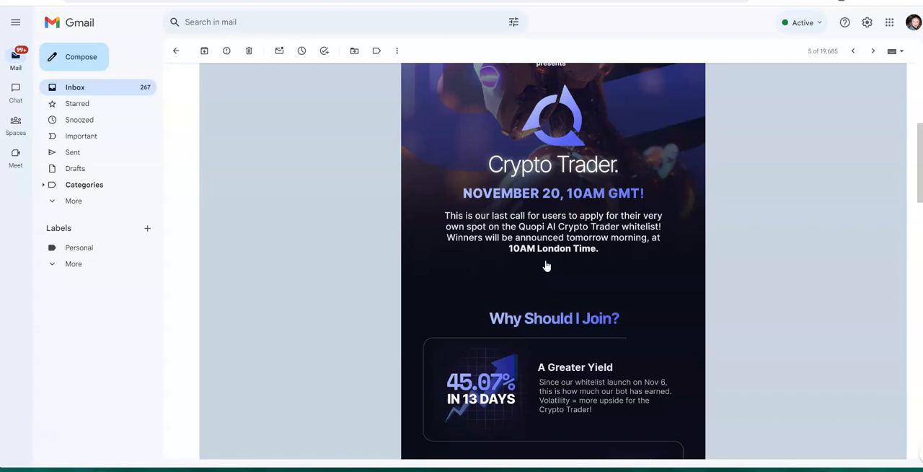
{"action": "scroll", "scroll_direction": "down", "scroll_amount": 3}
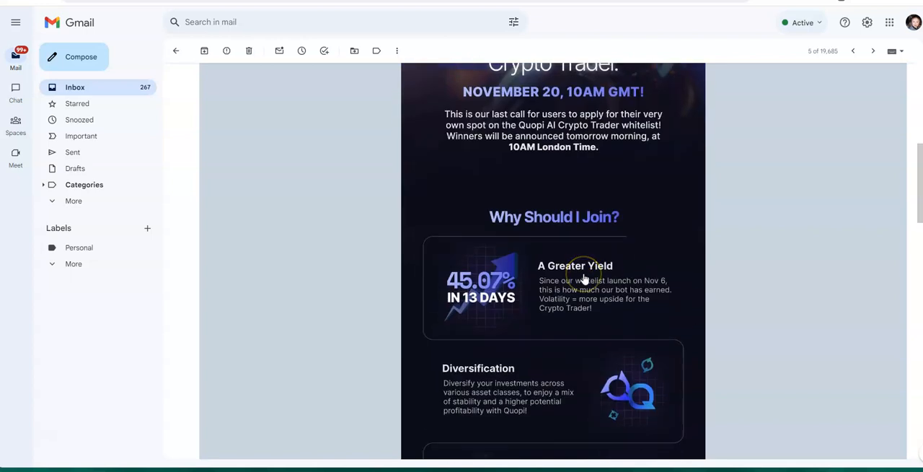
{"action": "scroll", "scroll_direction": "down", "scroll_amount": 3}
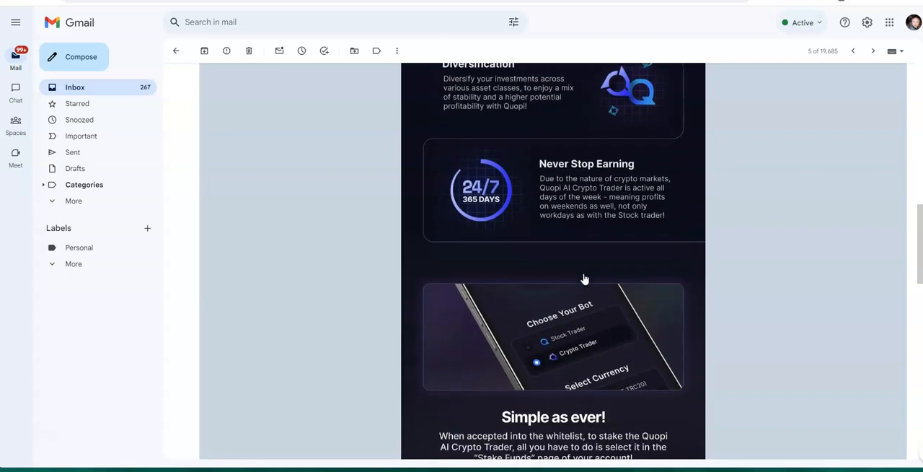
{"action": "scroll", "scroll_direction": "down", "scroll_amount": 3}
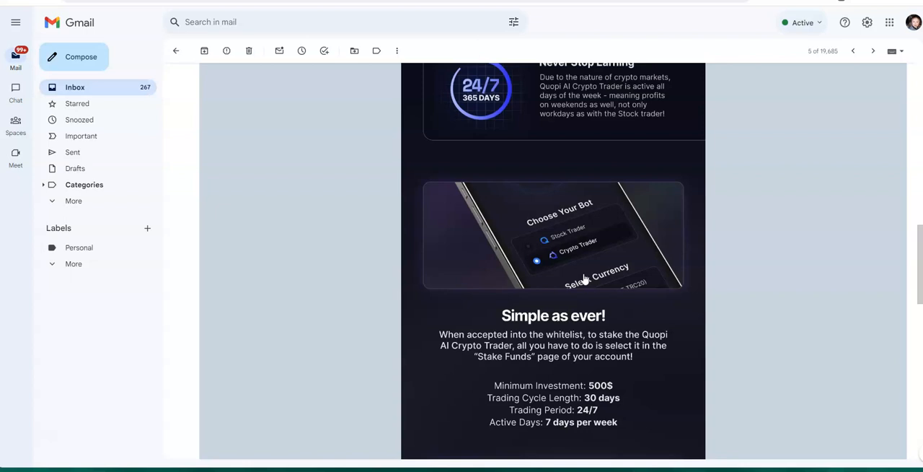
{"action": "scroll", "scroll_direction": "down", "scroll_amount": 3}
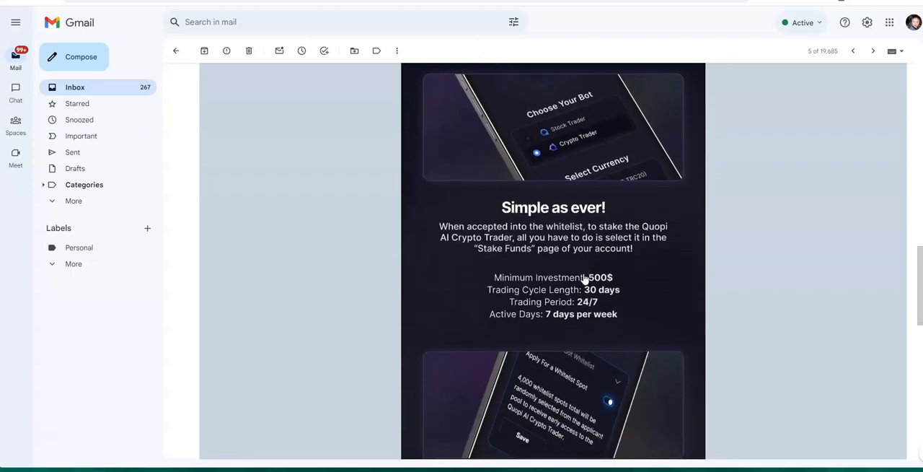
{"action": "scroll", "scroll_direction": "down", "scroll_amount": 3}
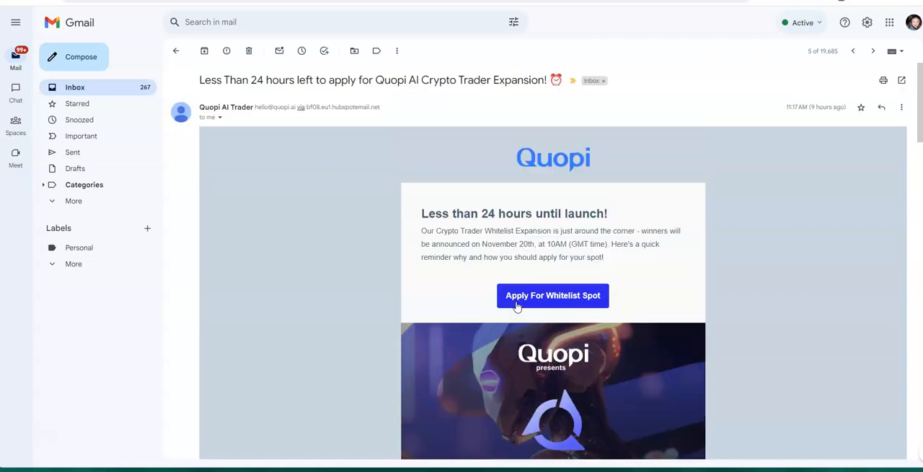
{"action": "scroll", "scroll_direction": "down", "scroll_amount": 3}
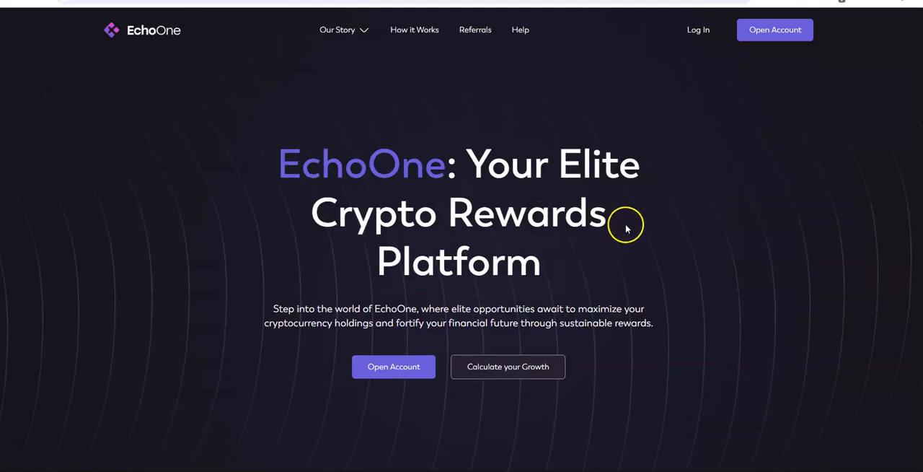
{"action": "mouse_move", "coordinate": [618, 232]}
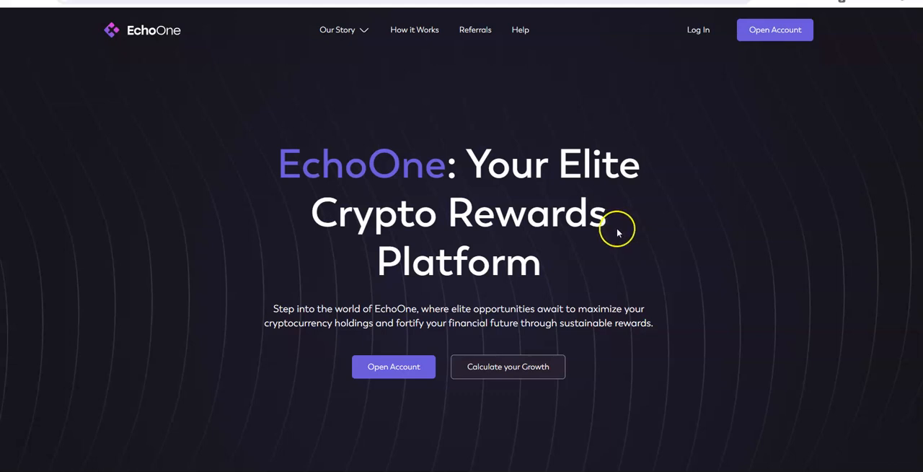
{"action": "mouse_move", "coordinate": [265, 58]}
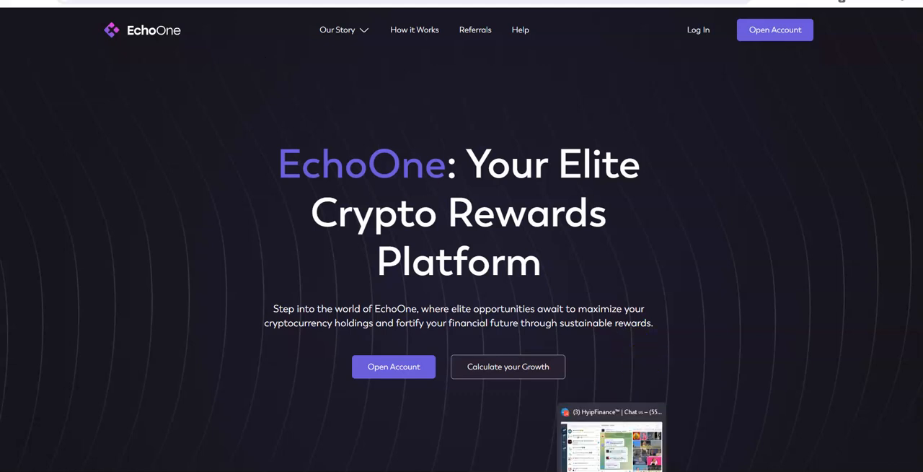
{"action": "mouse_move", "coordinate": [540, 357]}
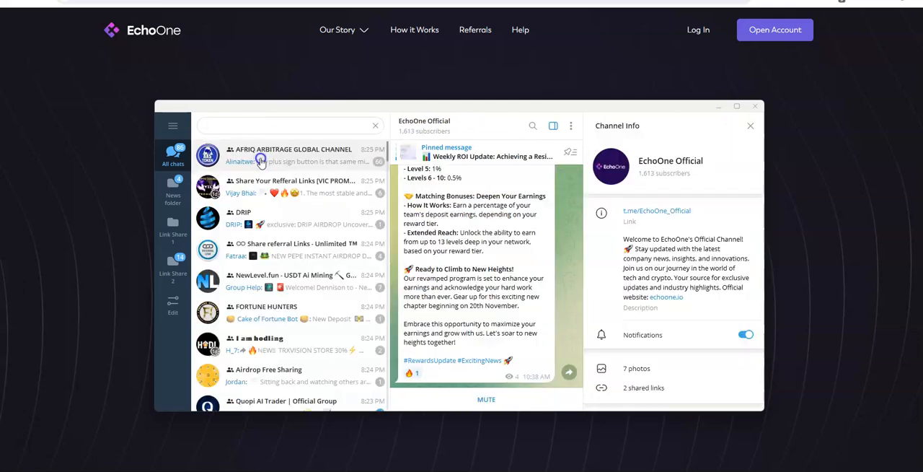
- Scroll the EchoOne Official channel to the November 19 'Exciting Update to Our Rewards Program' post
{"action": "scroll", "scroll_direction": "down", "scroll_amount": 3}
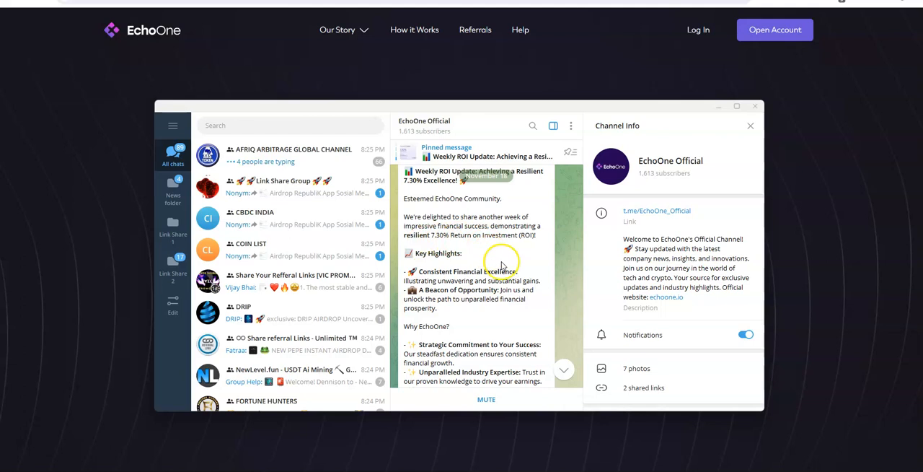
{"action": "scroll", "scroll_direction": "down", "scroll_amount": 3}
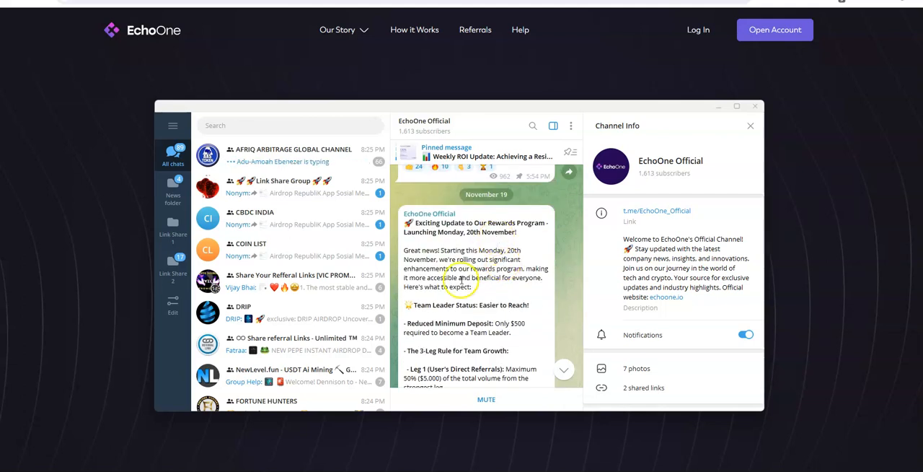
{"action": "scroll", "scroll_direction": "down", "scroll_amount": 3}
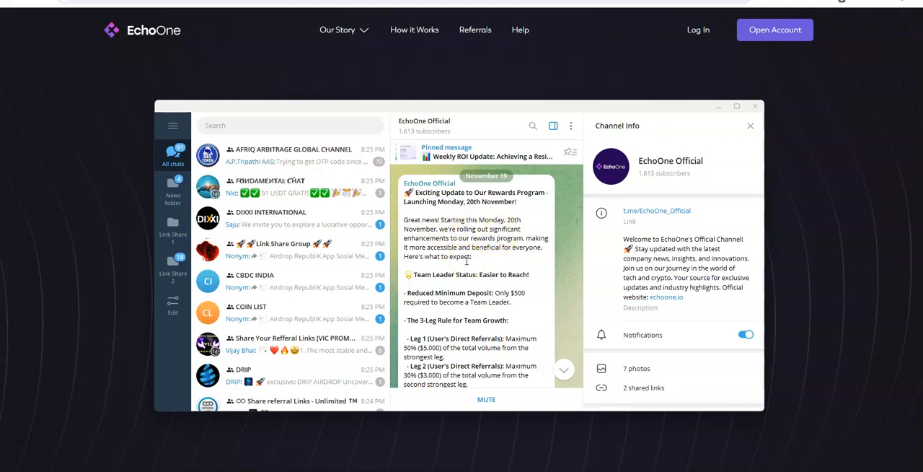
{"action": "scroll", "scroll_direction": "down", "scroll_amount": 3}
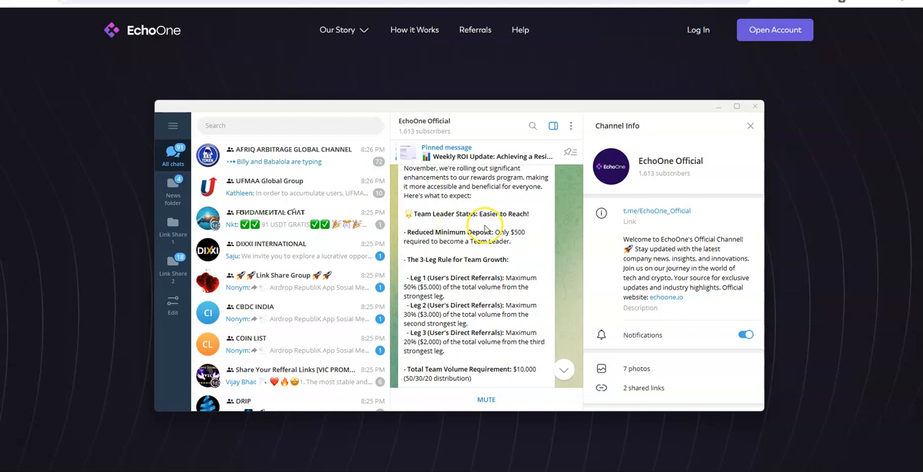
{"action": "mouse_move", "coordinate": [499, 252]}
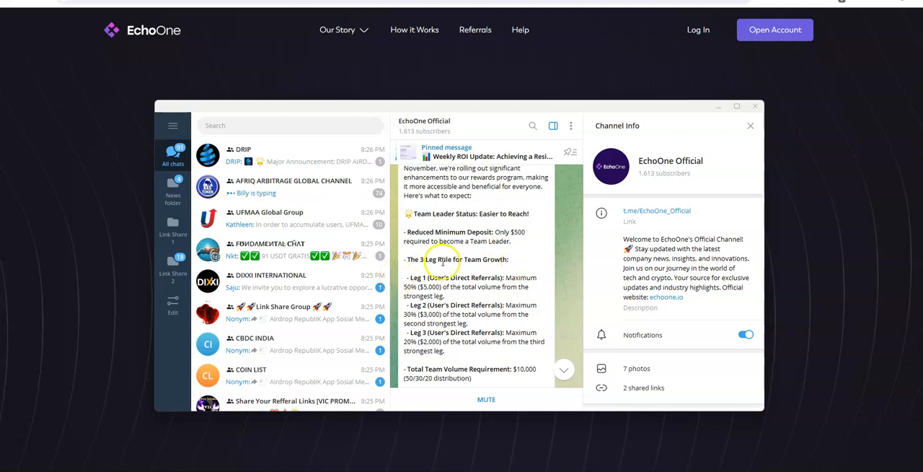
{"action": "mouse_move", "coordinate": [522, 273]}
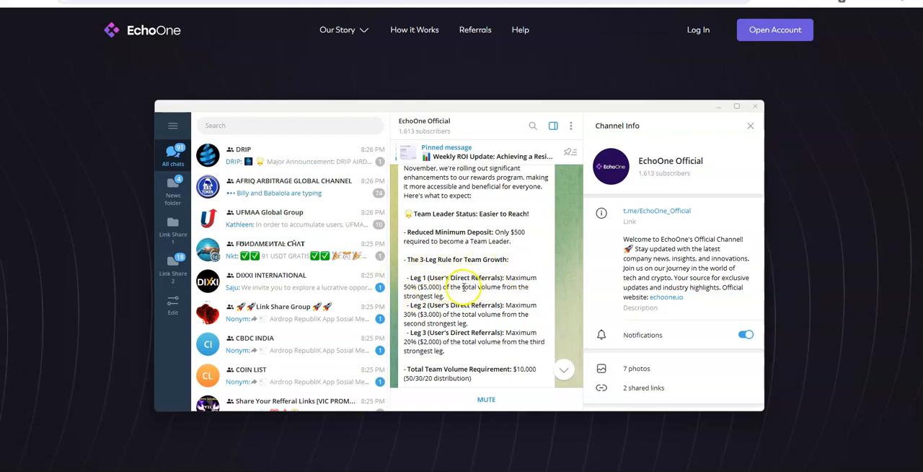
{"action": "mouse_move", "coordinate": [512, 286]}
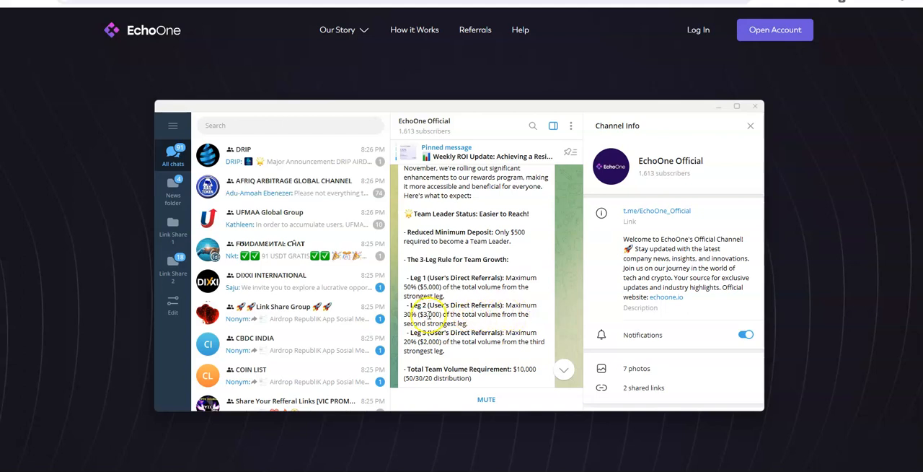
- Scroll the pinned post to the Reward Tiers: Bronze, Silver, Iron and Steel Star requirements
{"action": "scroll", "scroll_direction": "down", "scroll_amount": 3}
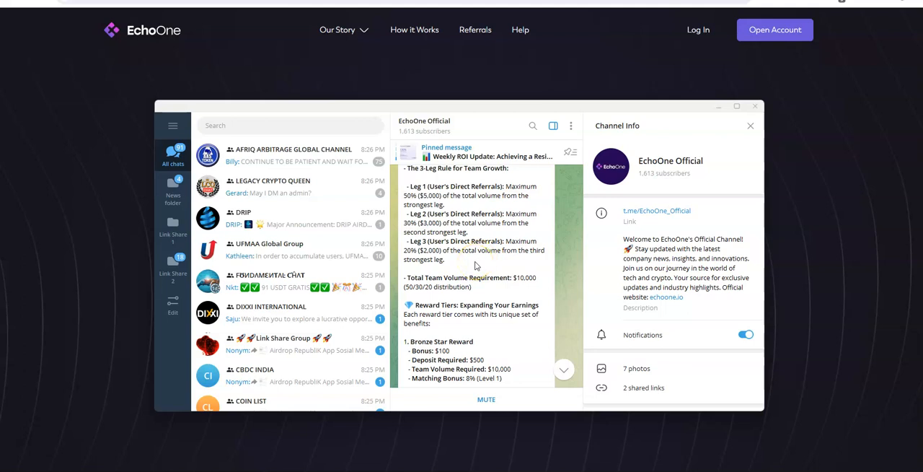
{"action": "scroll", "scroll_direction": "down", "scroll_amount": 3}
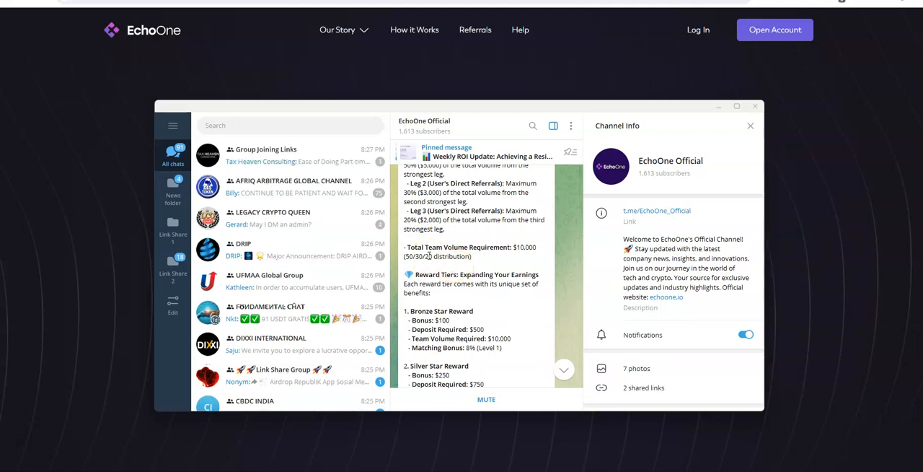
{"action": "mouse_move", "coordinate": [515, 260]}
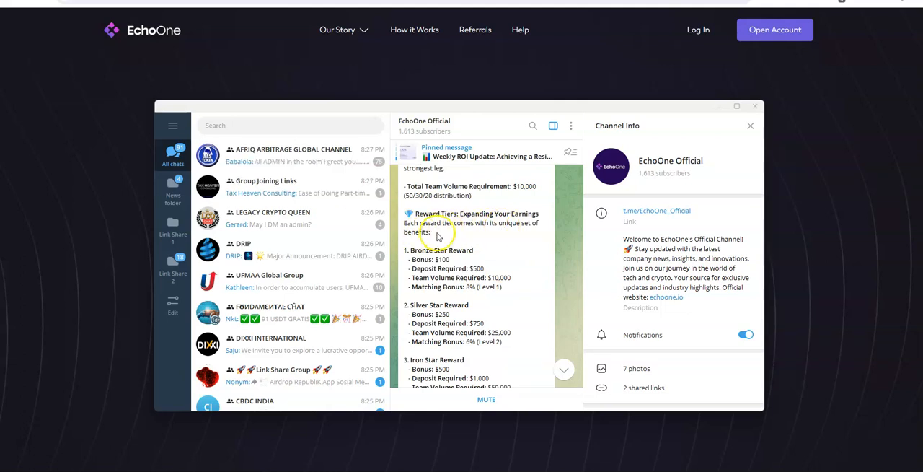
{"action": "mouse_move", "coordinate": [489, 244]}
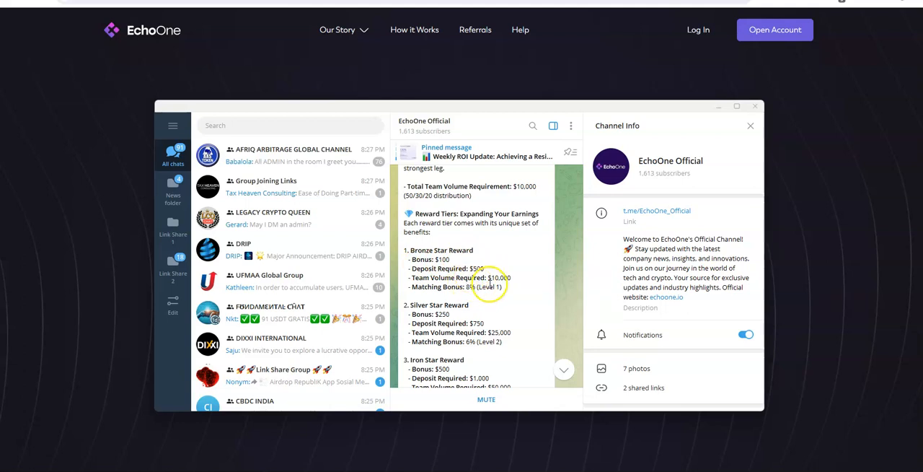
{"action": "mouse_move", "coordinate": [522, 287]}
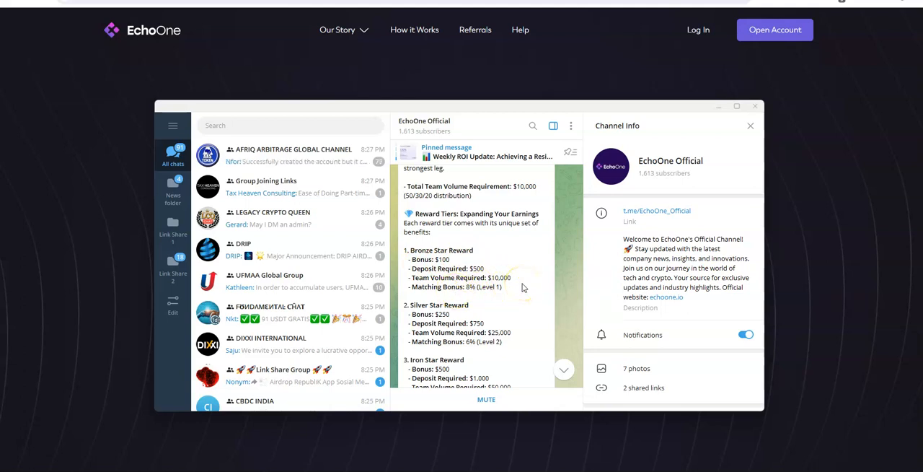
{"action": "left_click", "coordinate": [482, 295]}
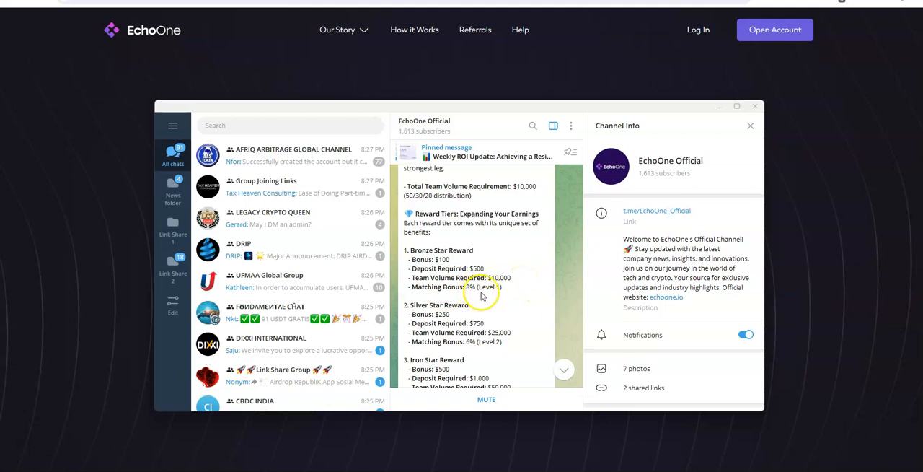
{"action": "scroll", "scroll_direction": "down", "scroll_amount": 3}
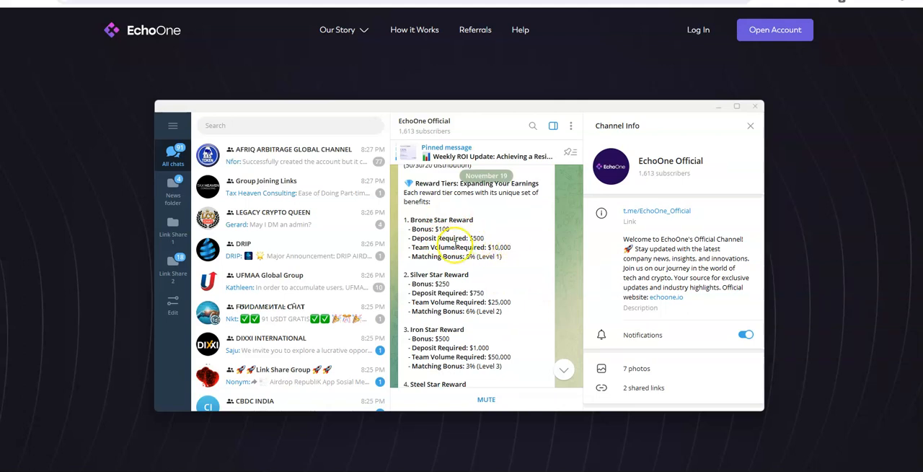
{"action": "scroll", "scroll_direction": "down", "scroll_amount": 3}
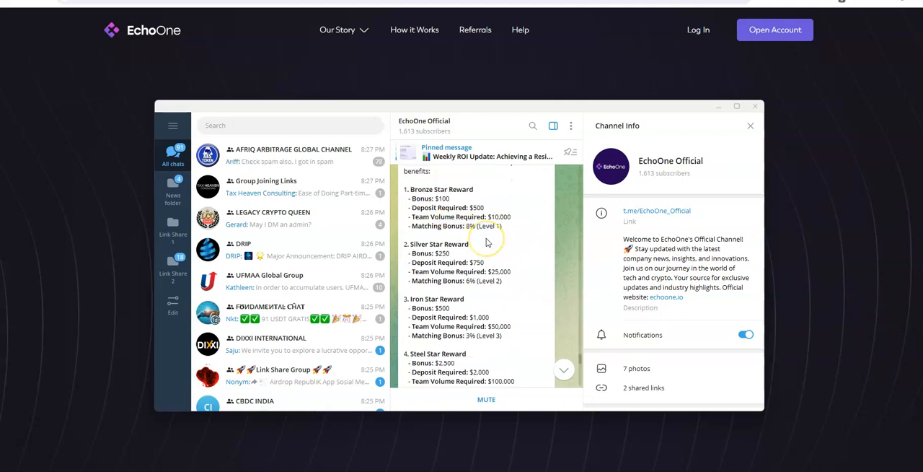
{"action": "mouse_move", "coordinate": [440, 234]}
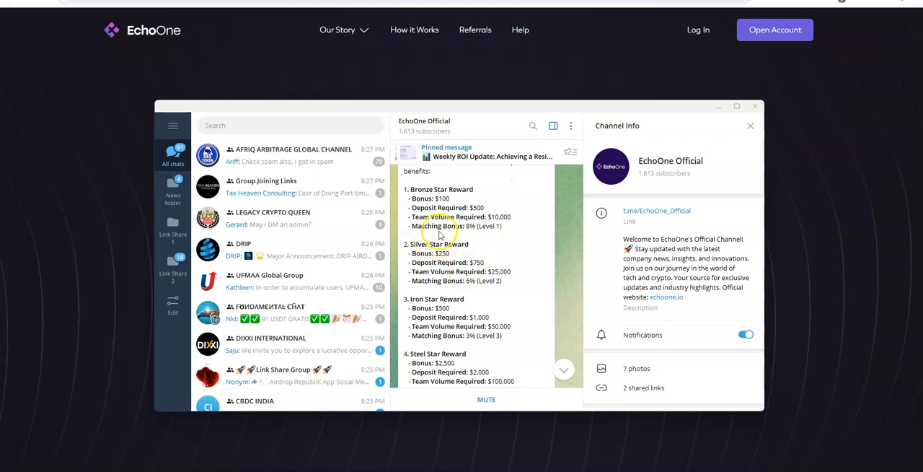
{"action": "mouse_move", "coordinate": [473, 291]}
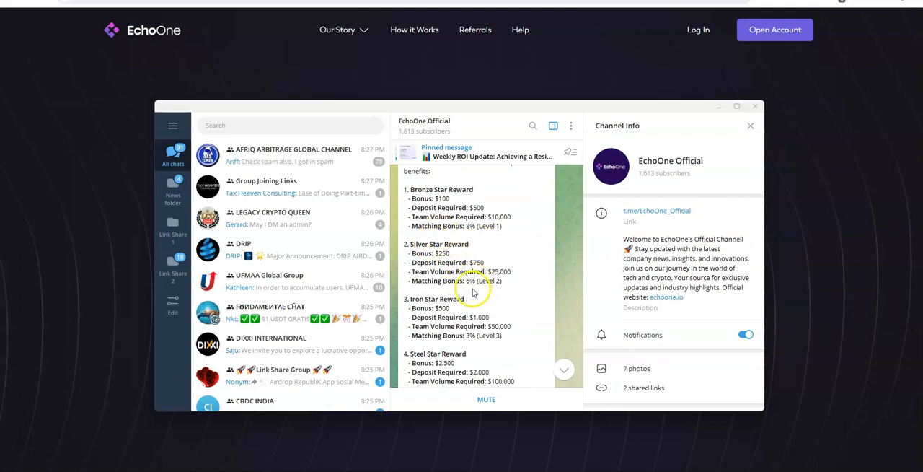
{"action": "mouse_move", "coordinate": [505, 291]}
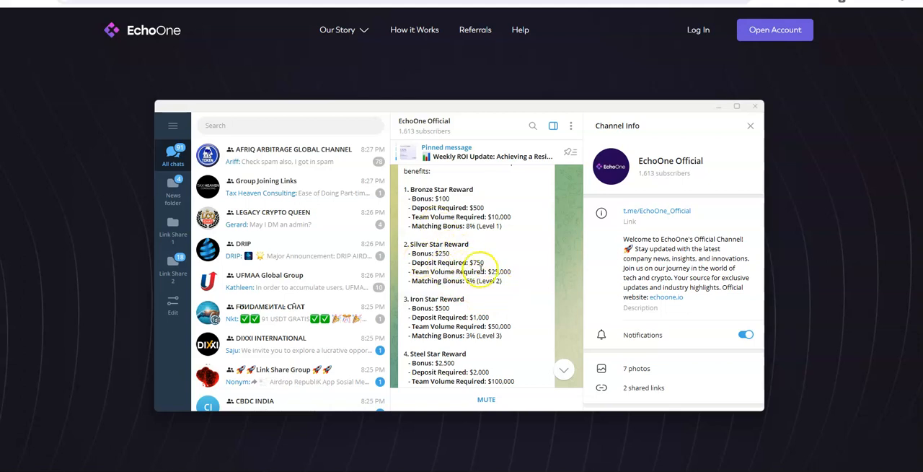
{"action": "mouse_move", "coordinate": [502, 292]}
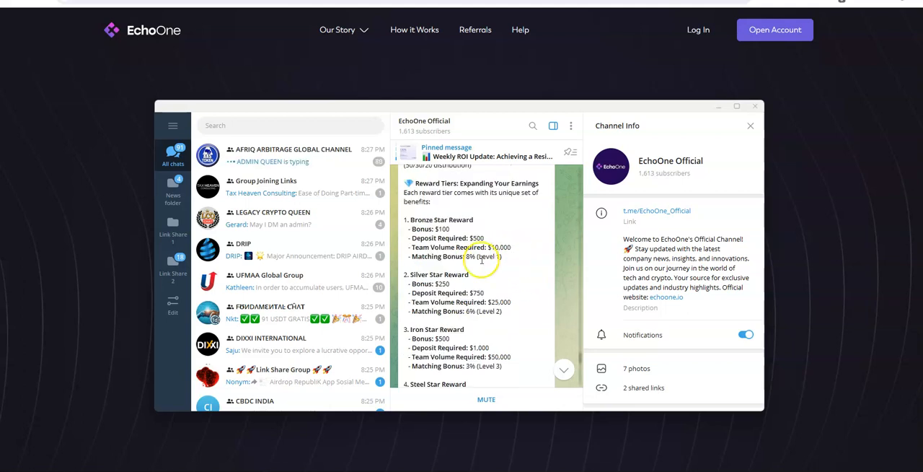
- Scroll on through the Steel, Golden, Emerald, Aquamarine and Sapphire Star Reward tiers
{"action": "scroll", "scroll_direction": "down", "scroll_amount": 3}
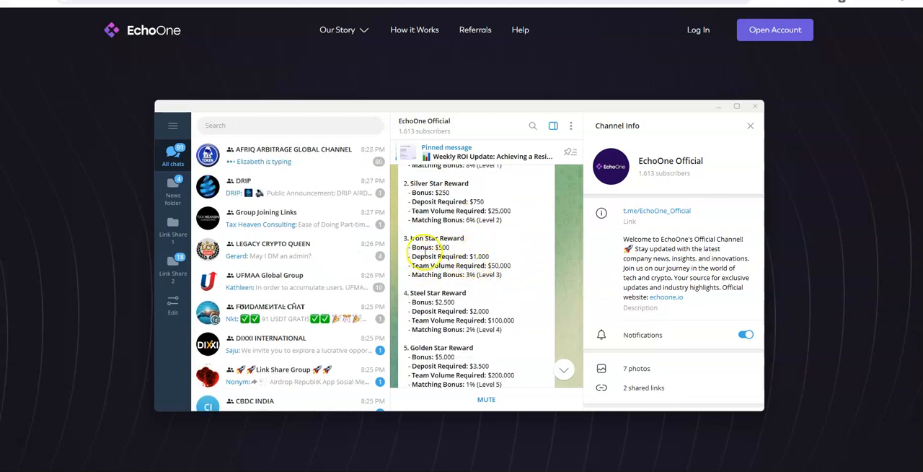
{"action": "scroll", "scroll_direction": "down", "scroll_amount": 3}
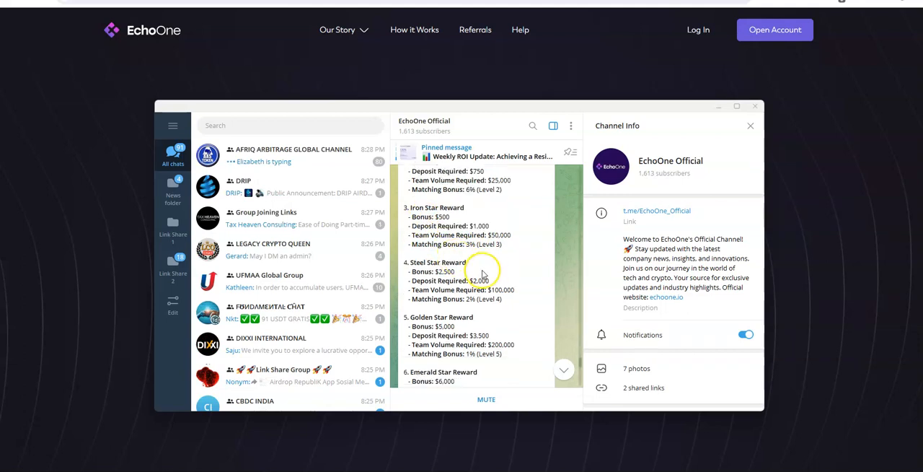
{"action": "scroll", "scroll_direction": "down", "scroll_amount": 3}
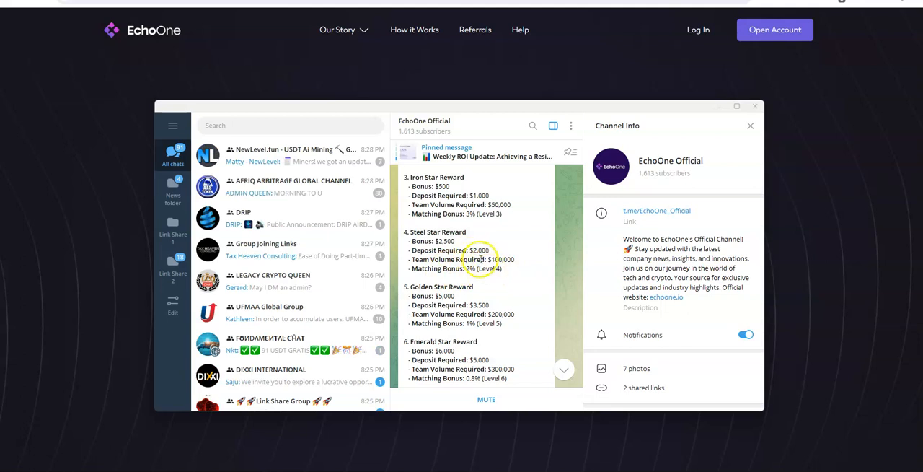
{"action": "scroll", "scroll_direction": "down", "scroll_amount": 3}
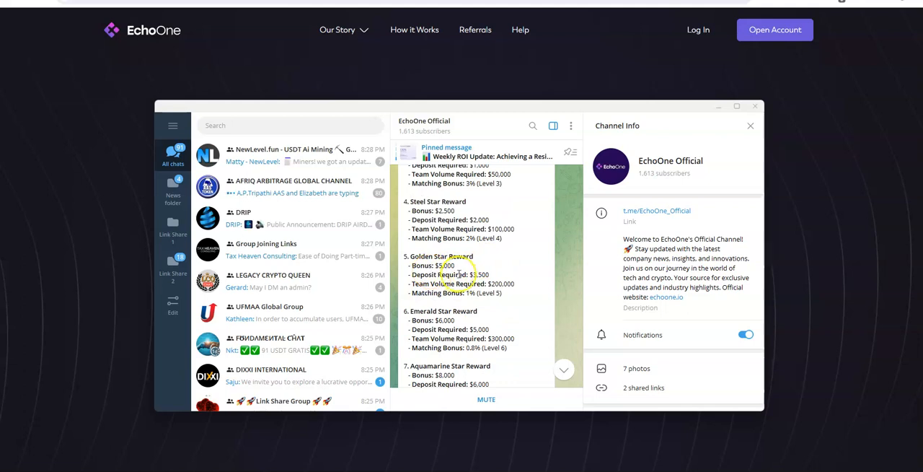
{"action": "mouse_move", "coordinate": [505, 292]}
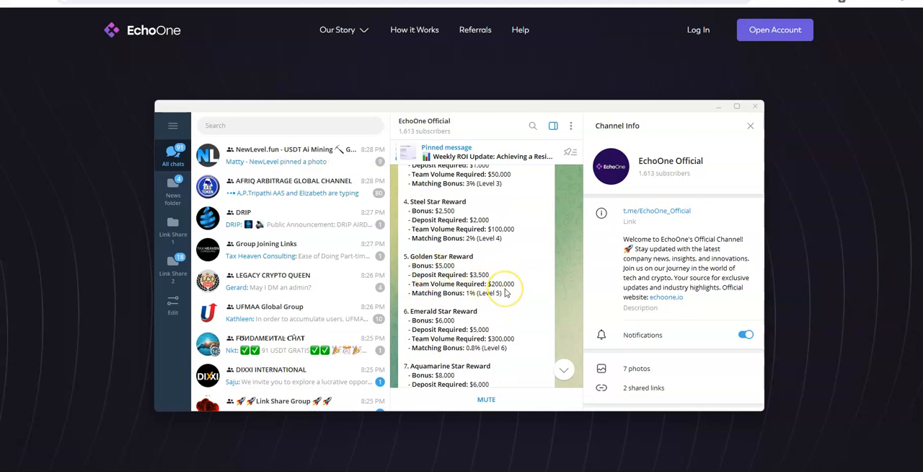
{"action": "scroll", "scroll_direction": "down", "scroll_amount": 3}
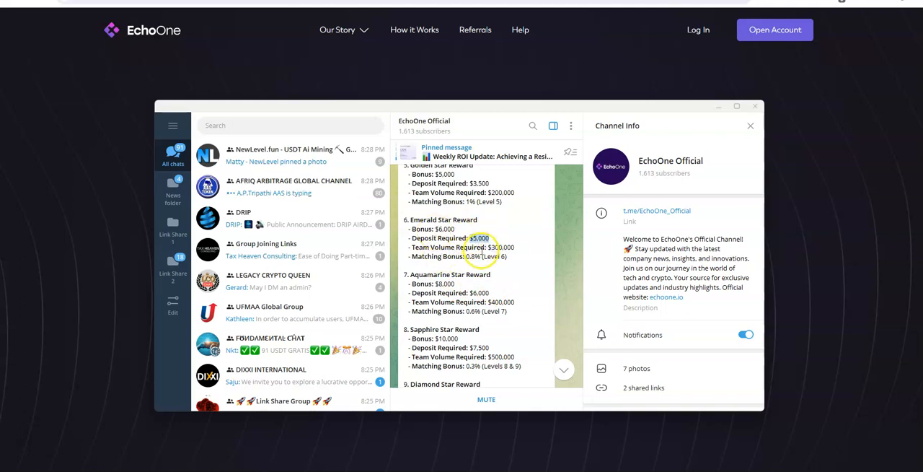
{"action": "mouse_move", "coordinate": [545, 268]}
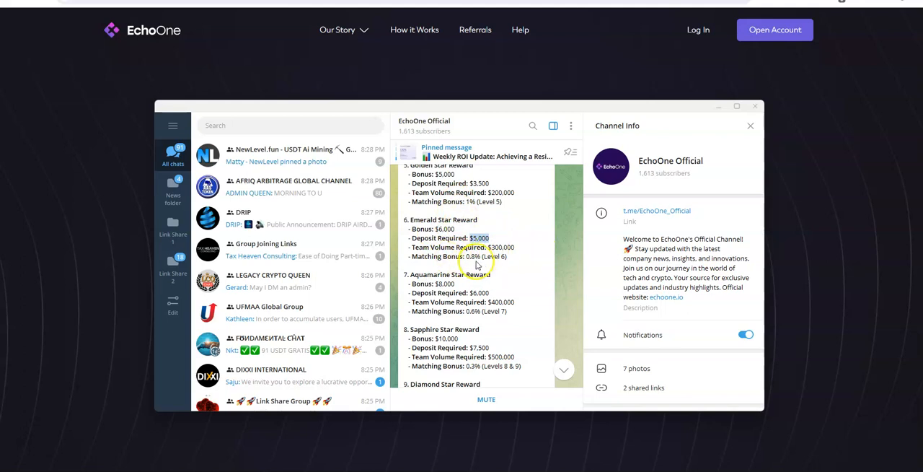
{"action": "mouse_move", "coordinate": [499, 265]}
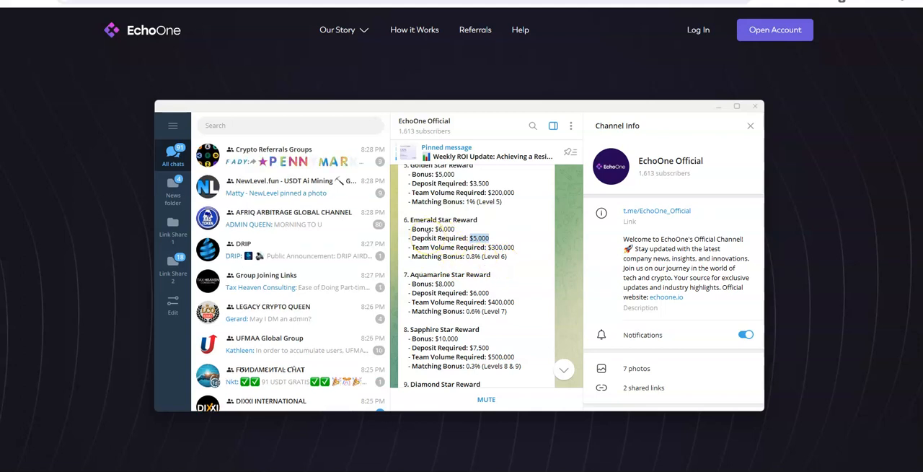
- Scroll past the Diamond and Platinum Star tiers to the Improved Referral Rates for Team Leaders
{"action": "scroll", "scroll_direction": "down", "scroll_amount": 3}
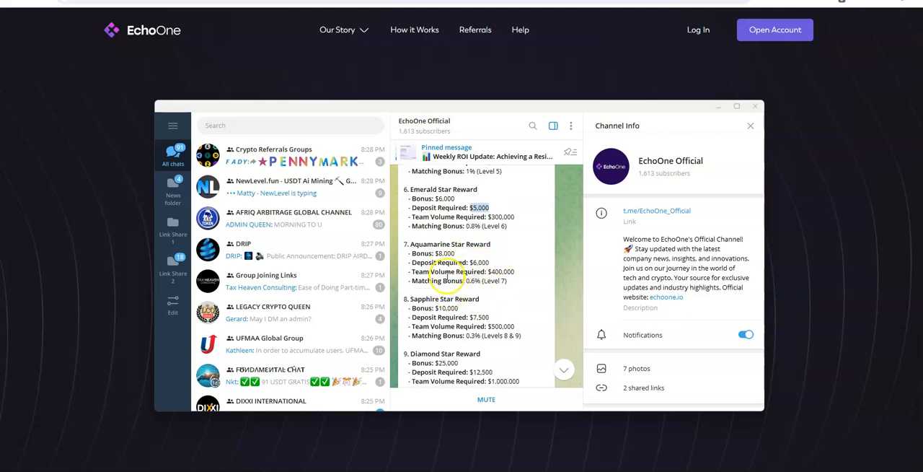
{"action": "scroll", "scroll_direction": "down", "scroll_amount": 3}
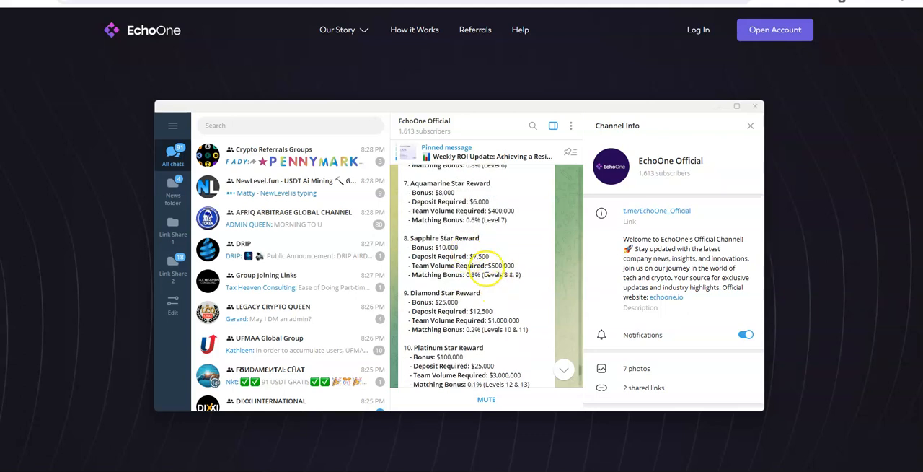
{"action": "scroll", "scroll_direction": "down", "scroll_amount": 3}
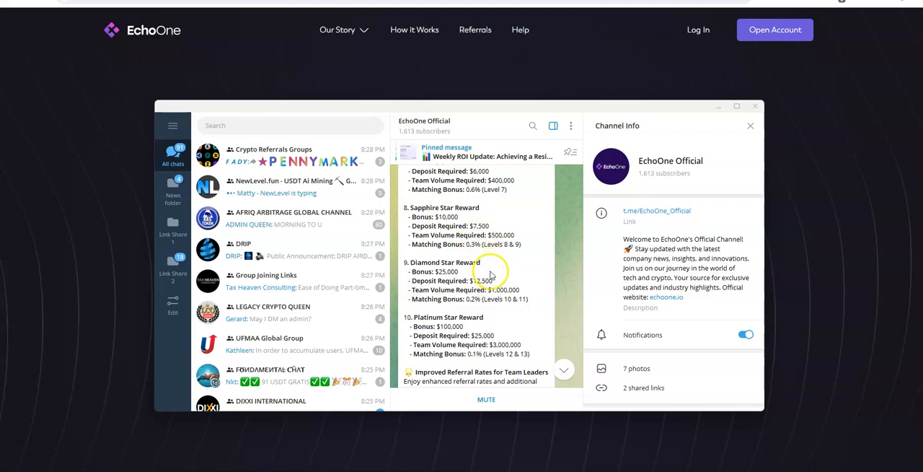
{"action": "scroll", "scroll_direction": "down", "scroll_amount": 3}
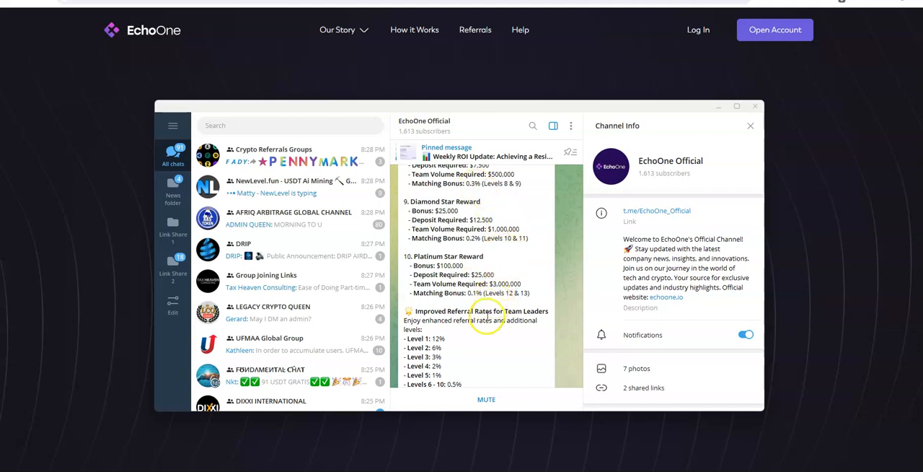
- Scroll to the post's end: Matching Bonuses, 'Ready to Climb to New Heights' and hashtags
{"action": "scroll", "scroll_direction": "down", "scroll_amount": 3}
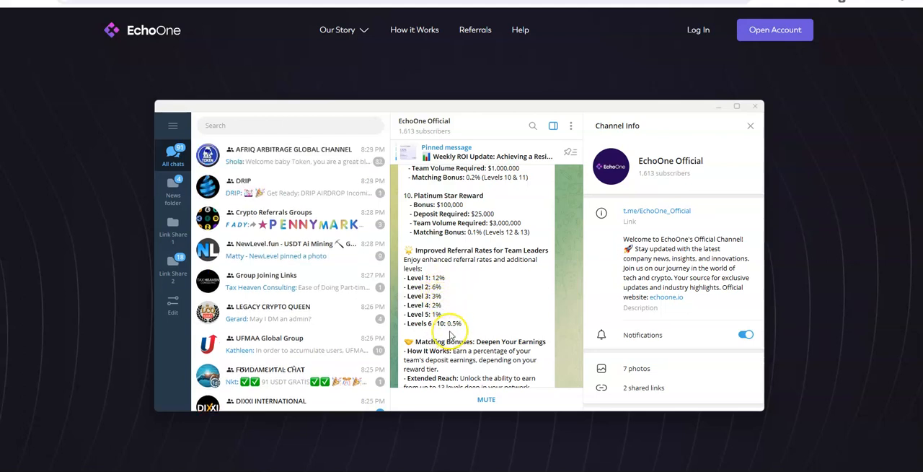
{"action": "scroll", "scroll_direction": "down", "scroll_amount": 3}
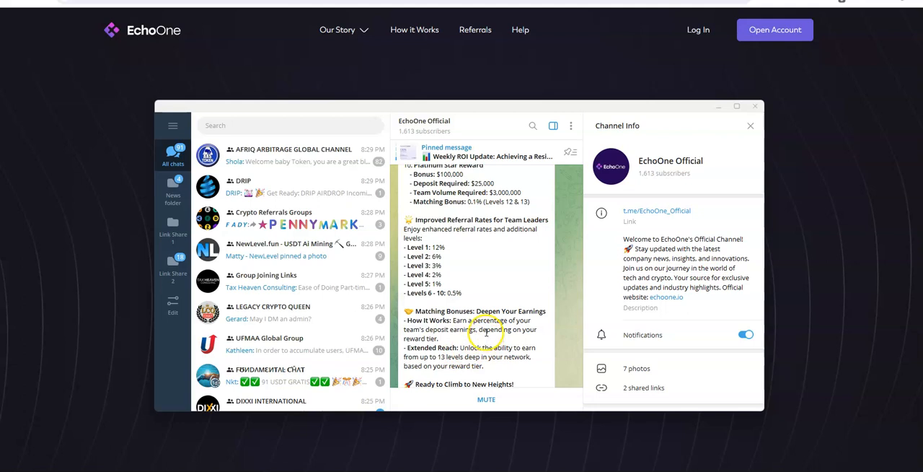
{"action": "mouse_move", "coordinate": [476, 341]}
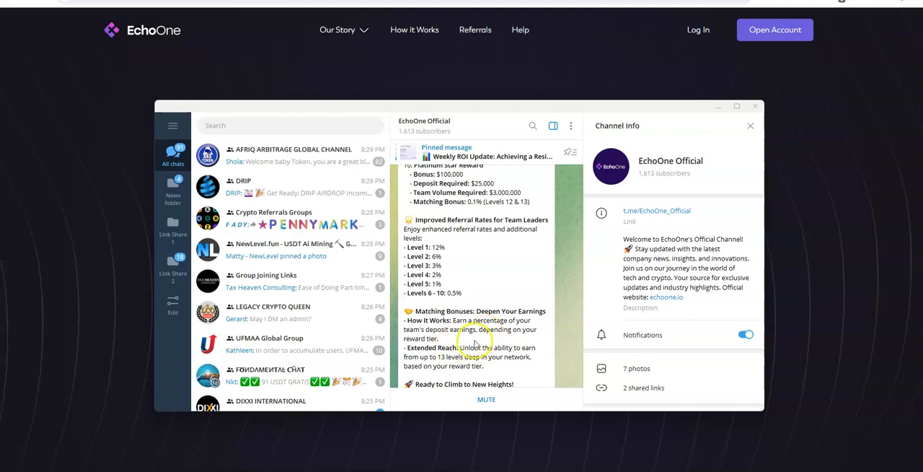
{"action": "scroll", "scroll_direction": "down", "scroll_amount": 3}
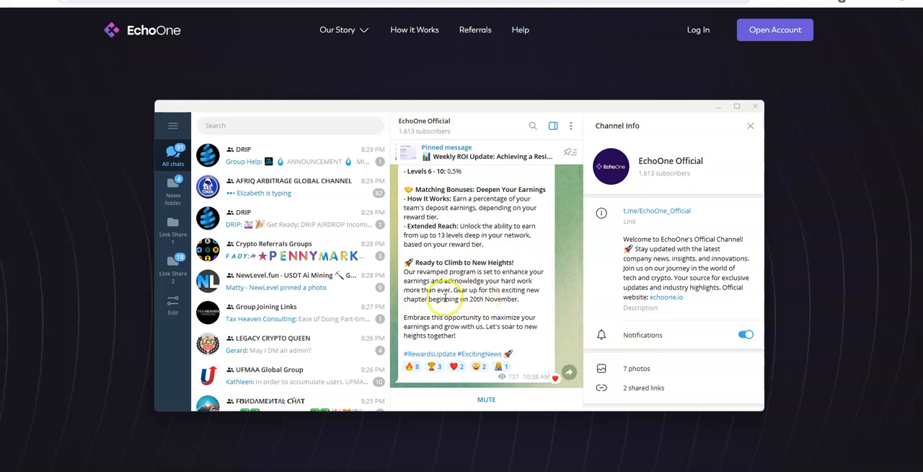
{"action": "mouse_move", "coordinate": [487, 309]}
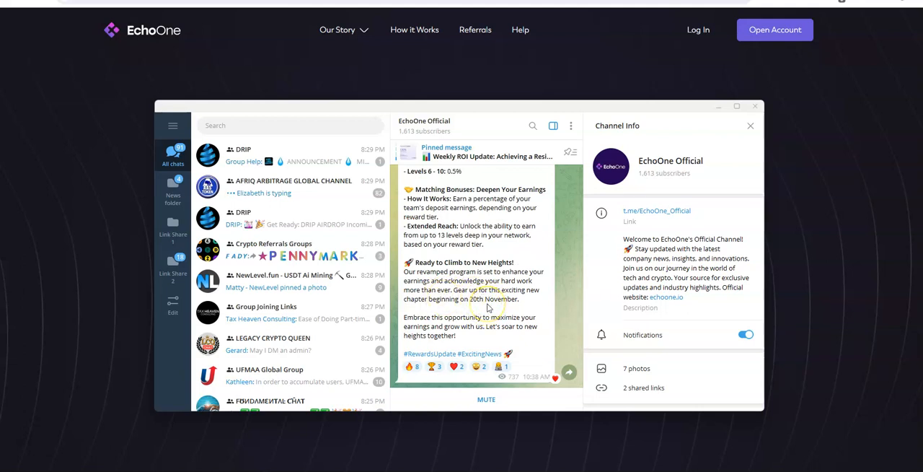